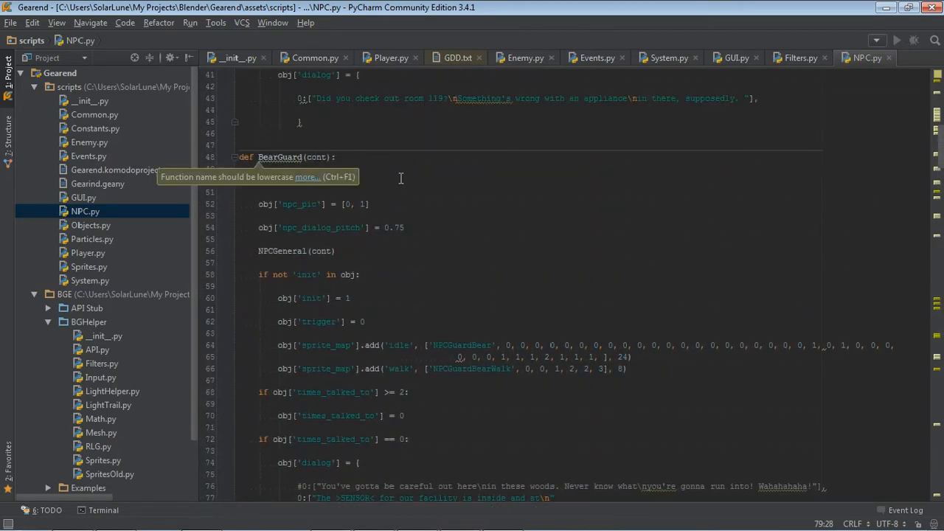
Read down through NPCGeneral's wander behaviour code in NPC.py with BearGuard folded.
scroll(down, 3)
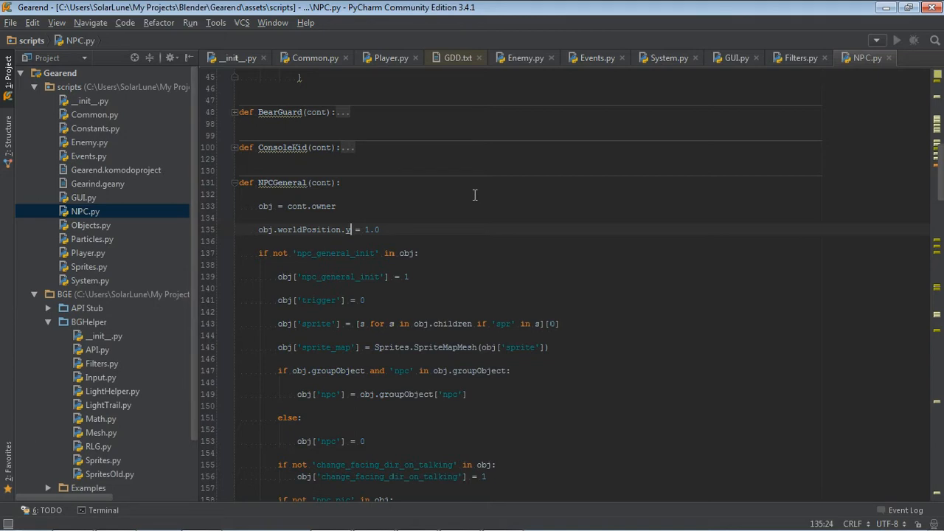
scroll(down, 3)
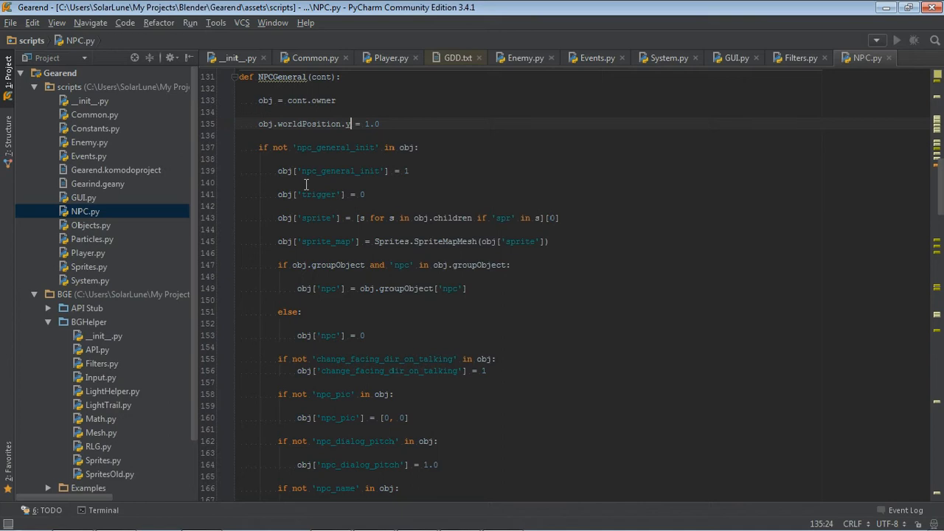
scroll(down, 3)
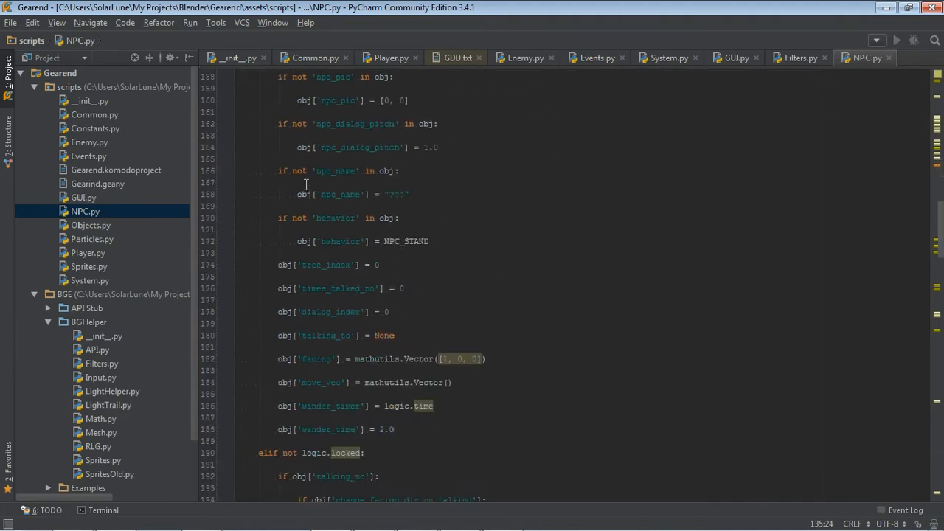
scroll(down, 3)
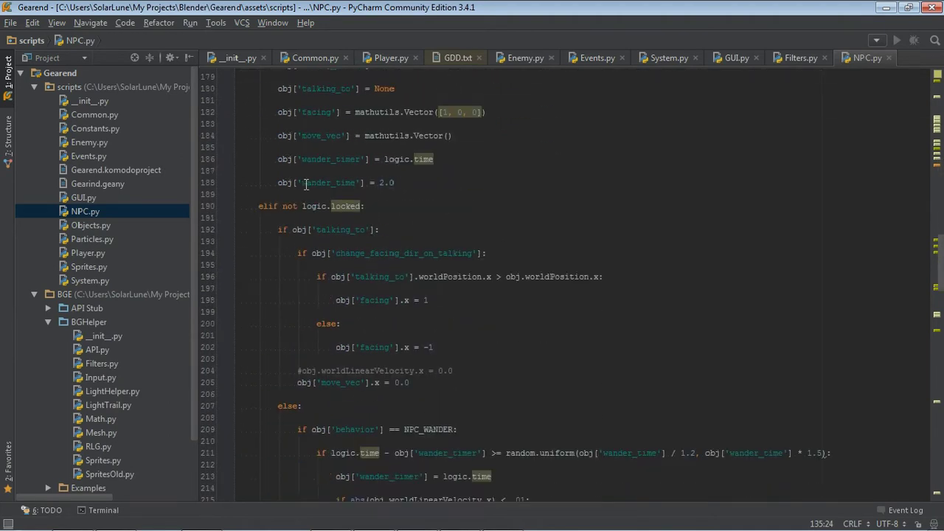
scroll(down, 3)
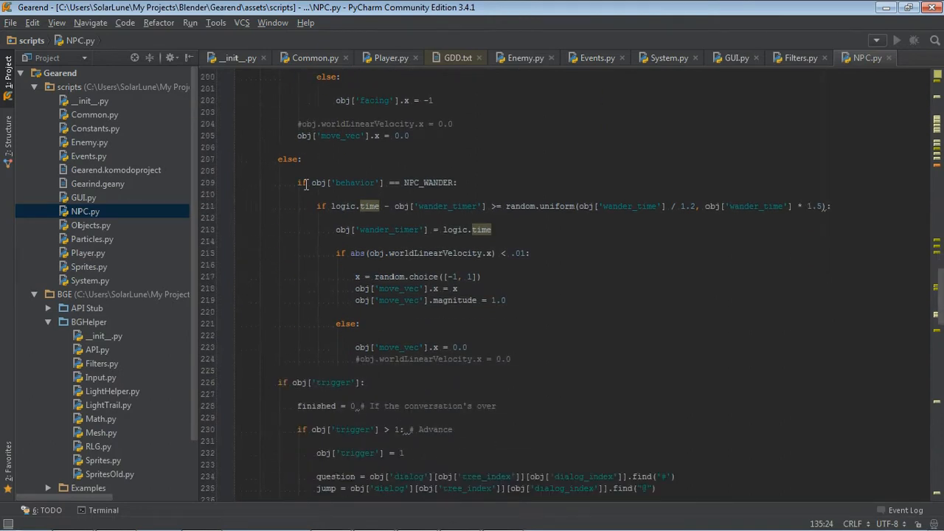
scroll(down, 3)
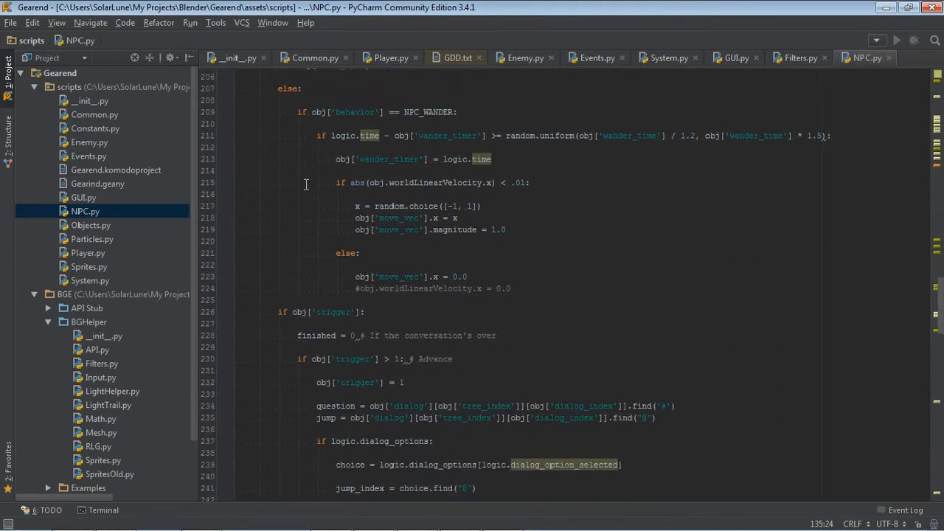
scroll(down, 3)
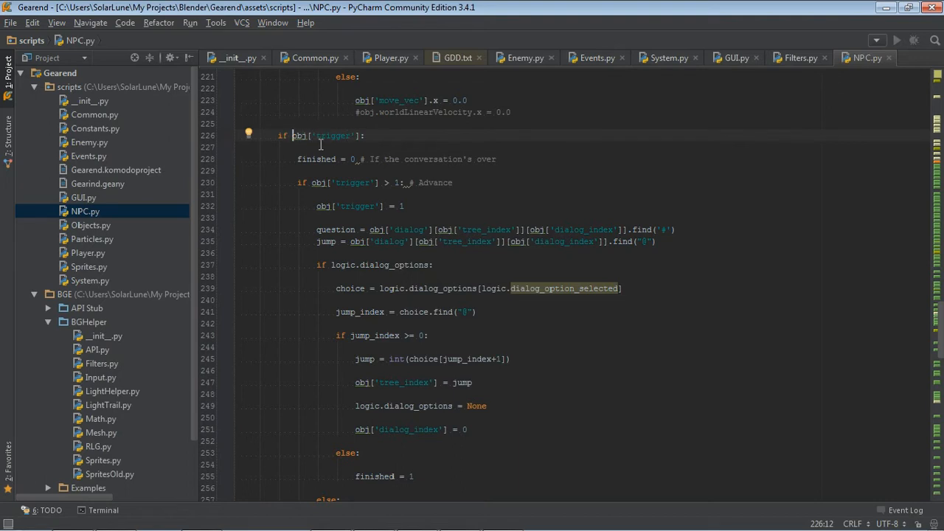
Continue through NPCGeneral's dialogue-advancing trigger logic to the end of the function.
scroll(down, 3)
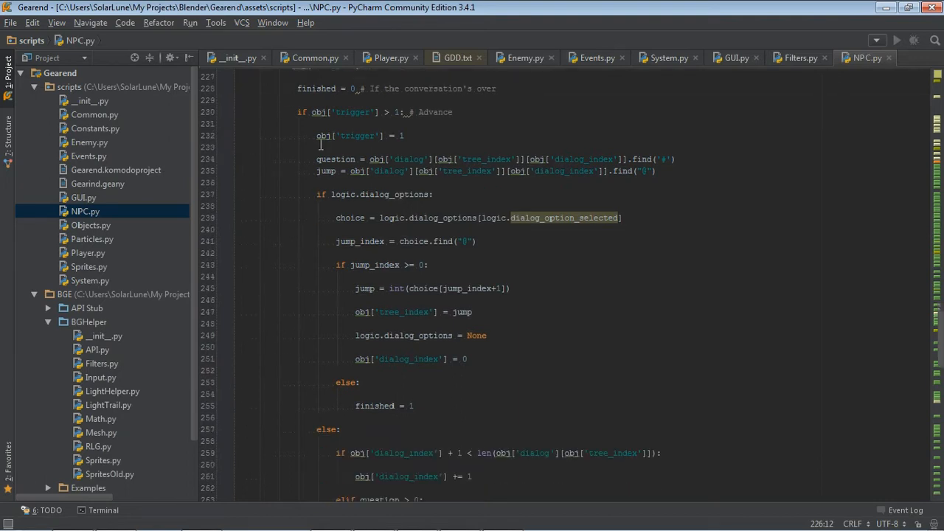
scroll(down, 3)
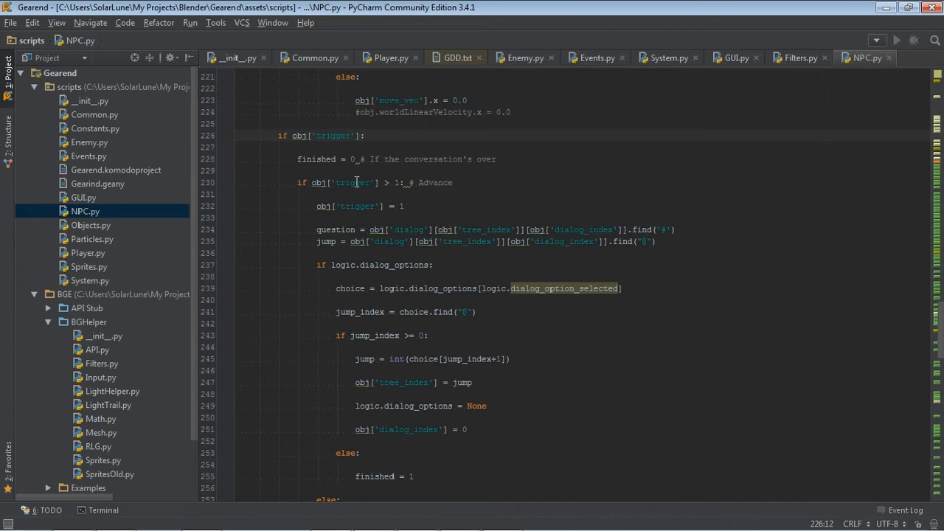
scroll(down, 3)
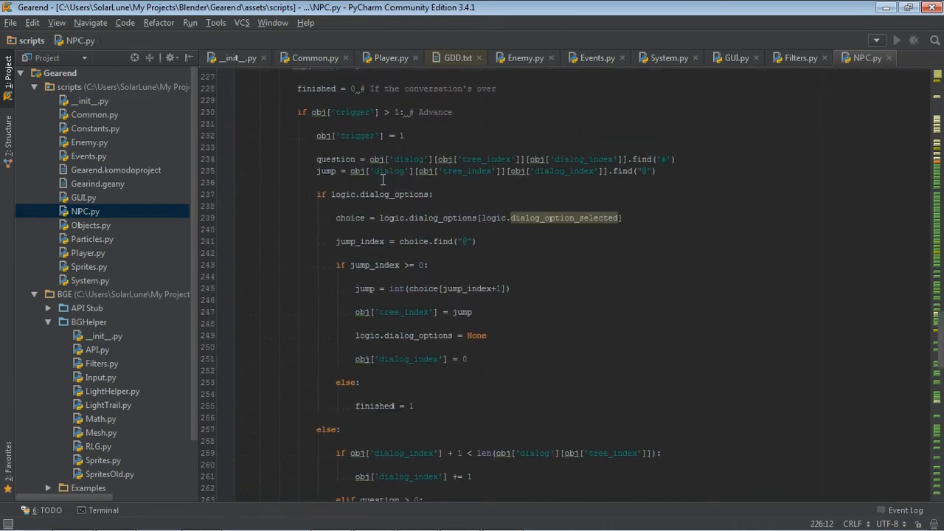
scroll(down, 3)
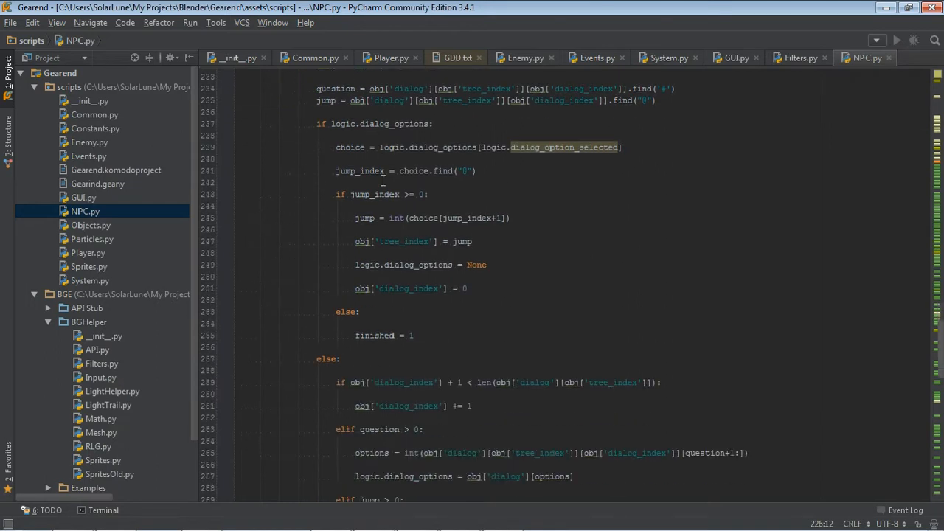
scroll(down, 3)
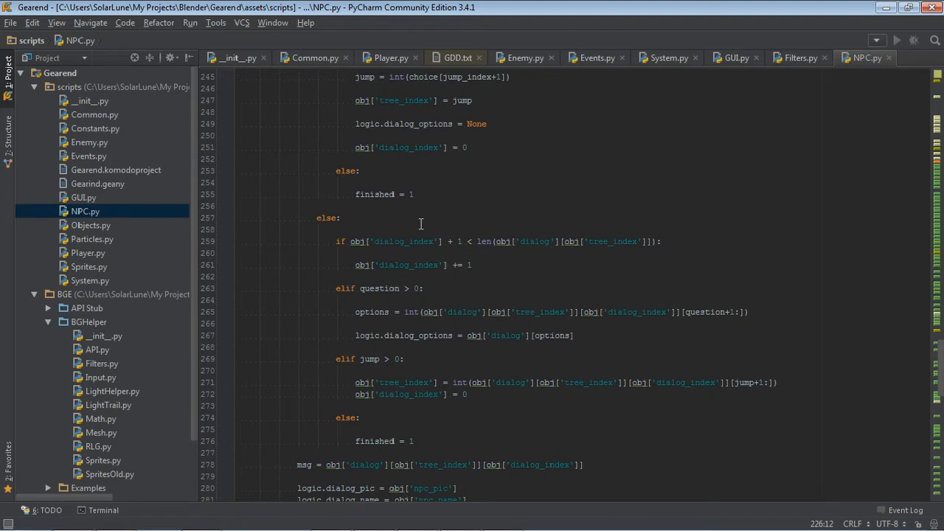
scroll(down, 3)
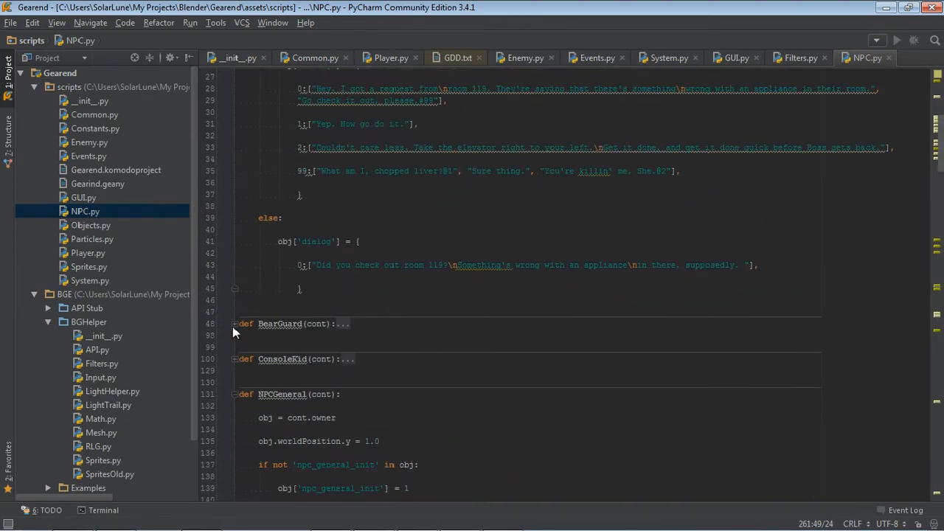
Unfold BearGuard and review its guard dialogue lists for both conversation branches.
click(236, 324)
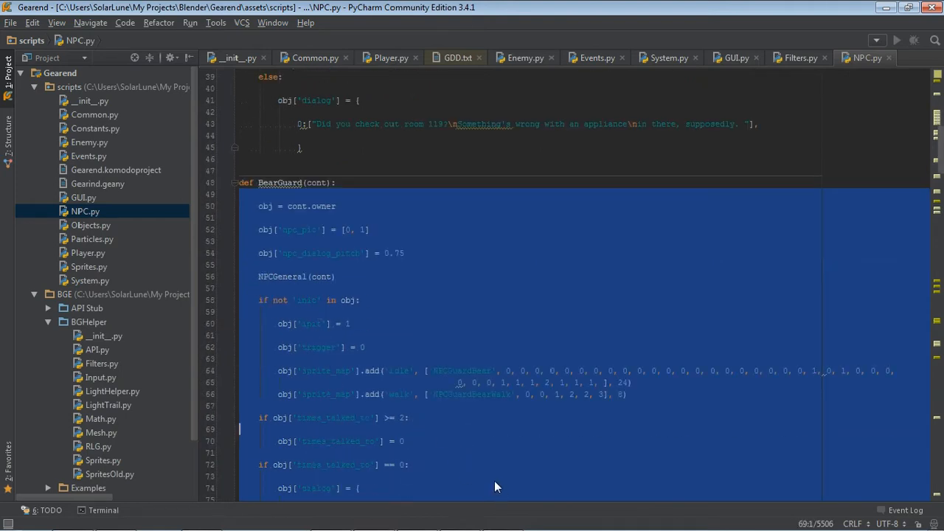
scroll(down, 3)
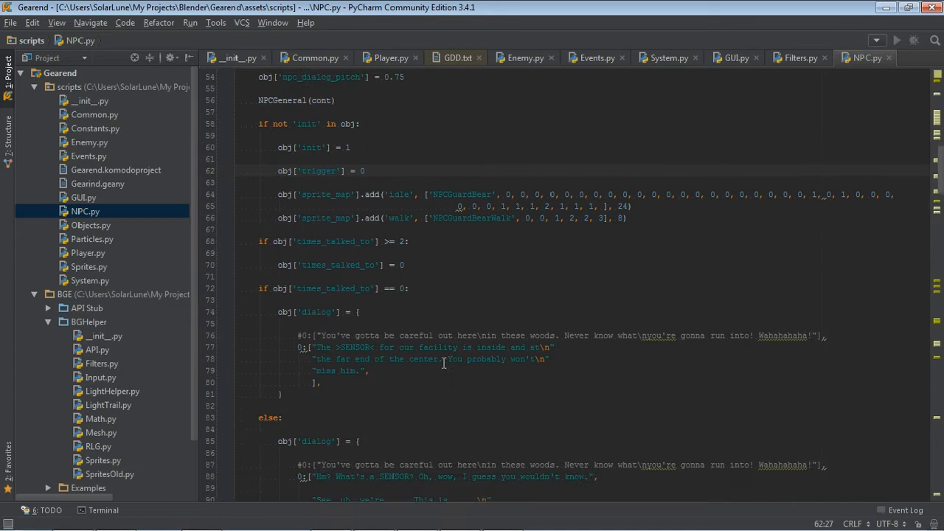
scroll(down, 3)
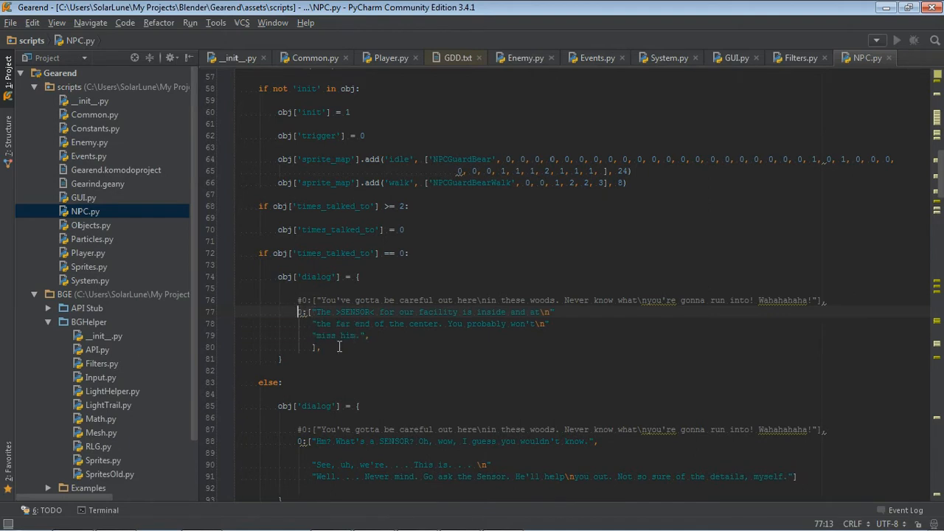
mouse_move(348, 343)
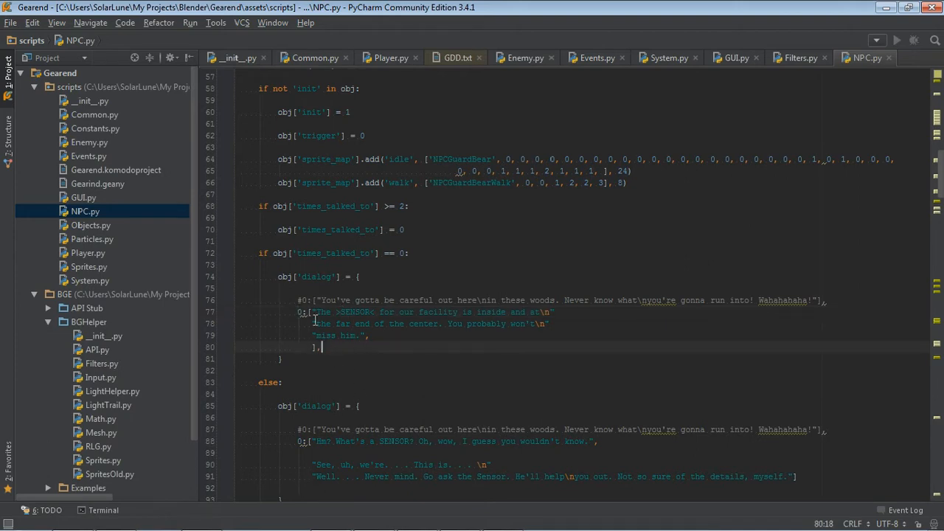
scroll(down, 3)
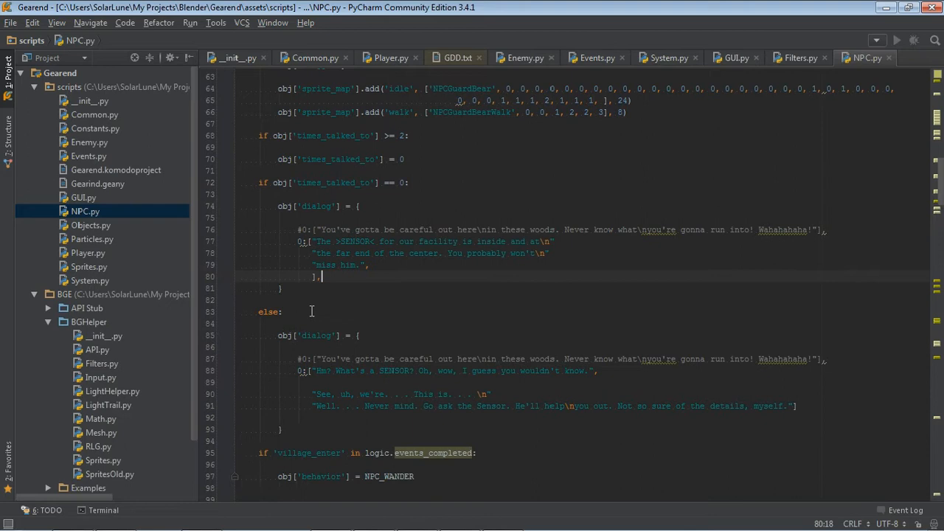
scroll(down, 3)
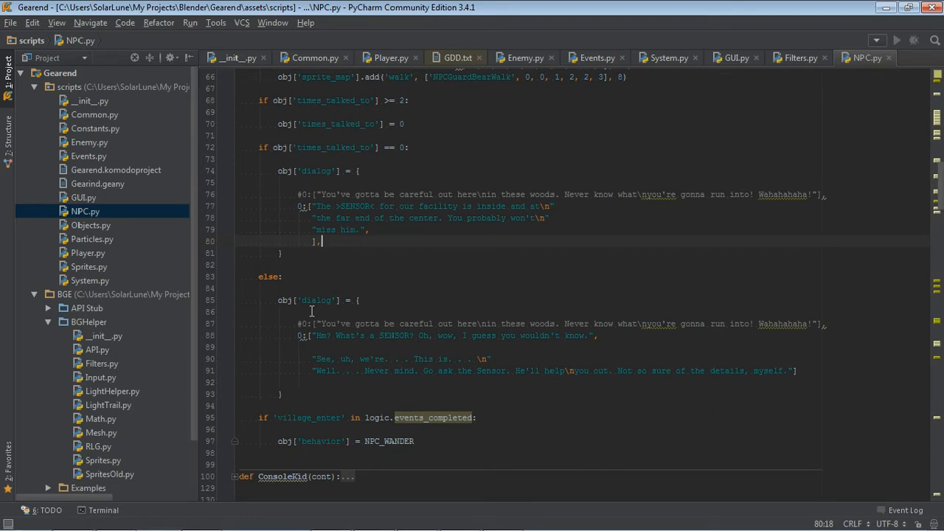
mouse_move(307, 337)
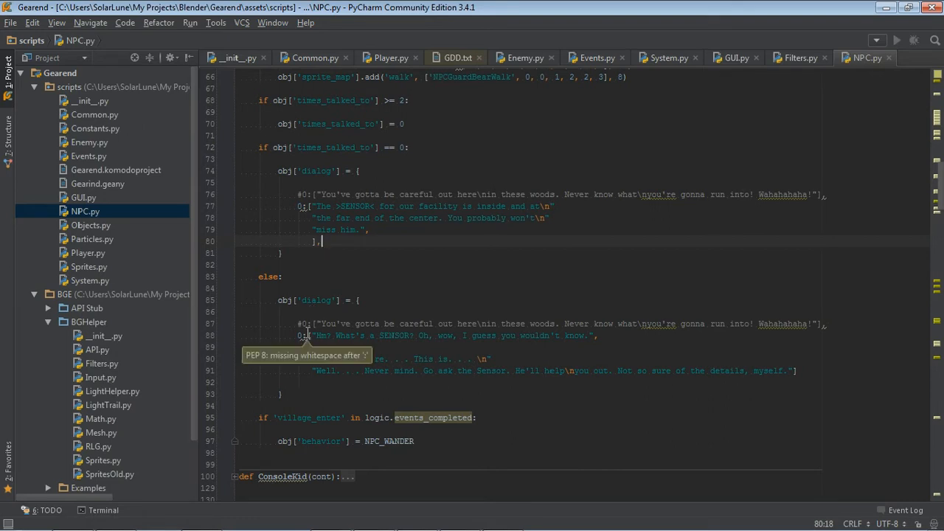
scroll(down, 3)
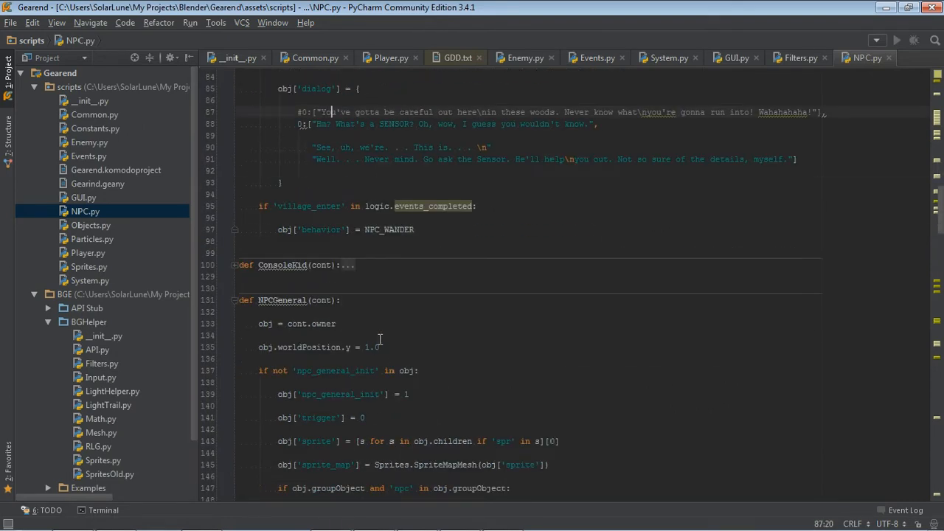
scroll(down, 3)
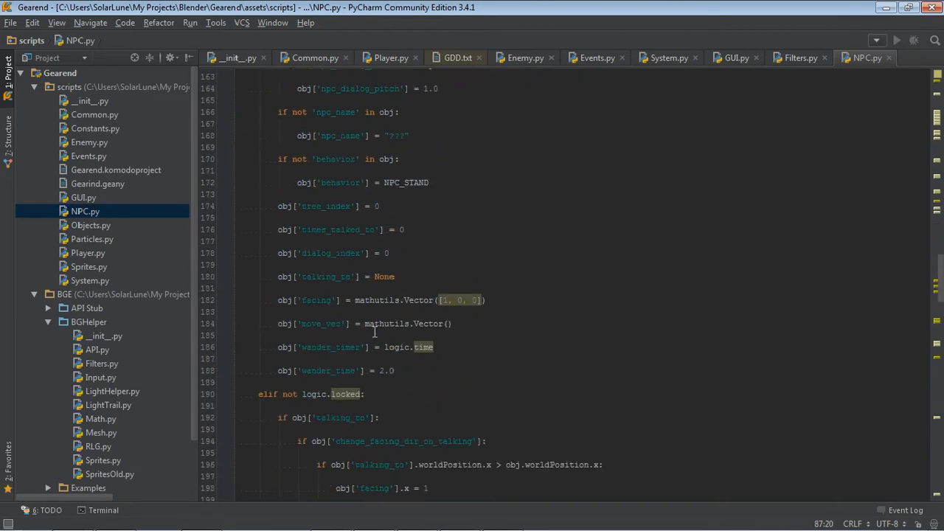
scroll(down, 3)
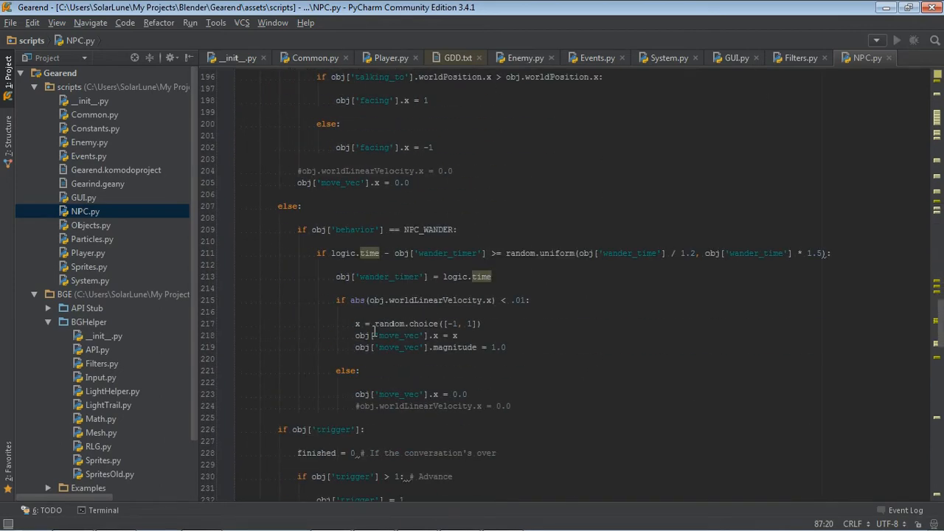
scroll(down, 3)
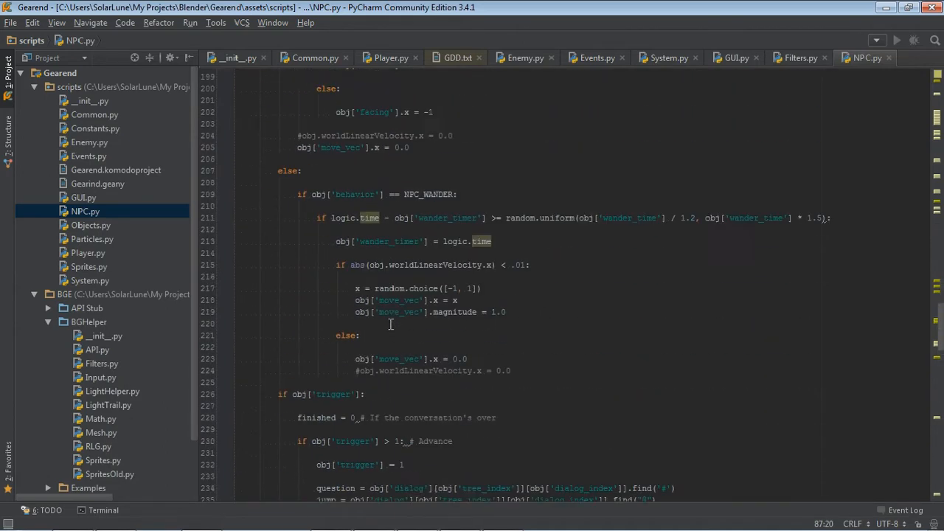
scroll(down, 3)
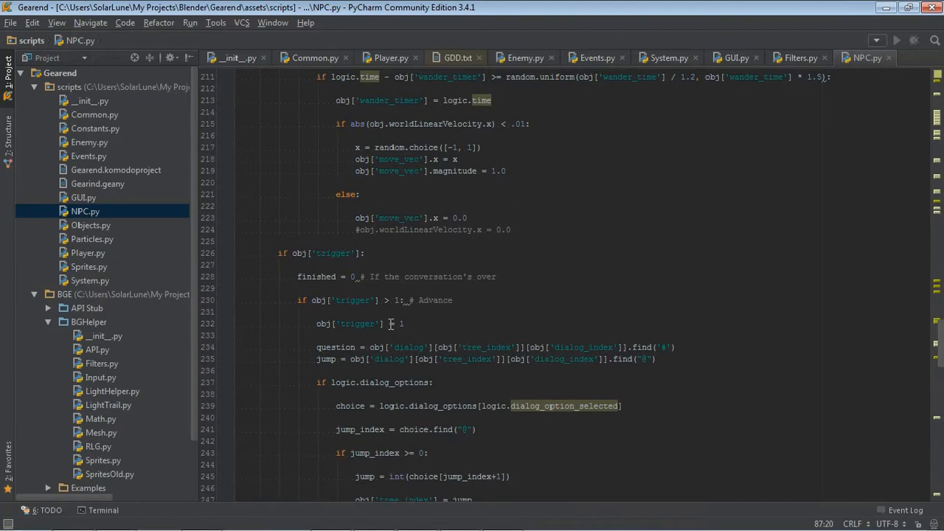
scroll(down, 3)
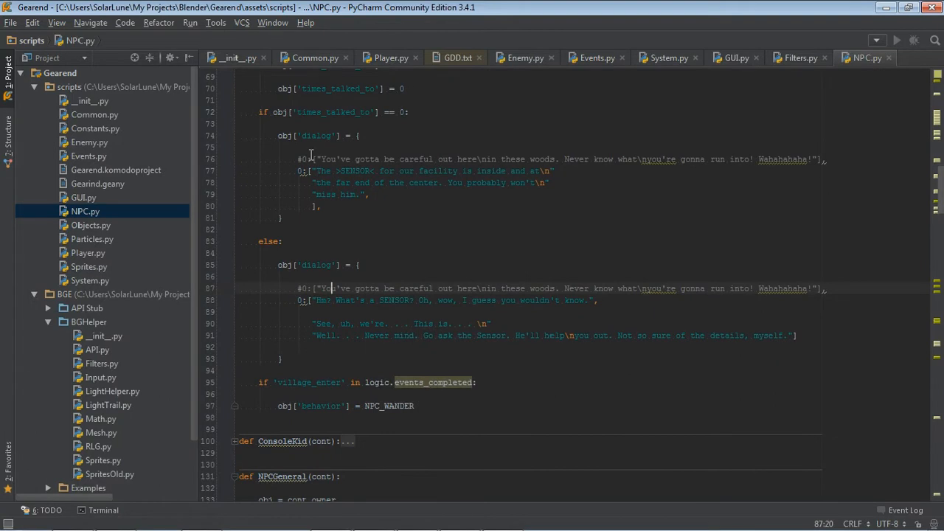
drag(310, 171, 317, 207)
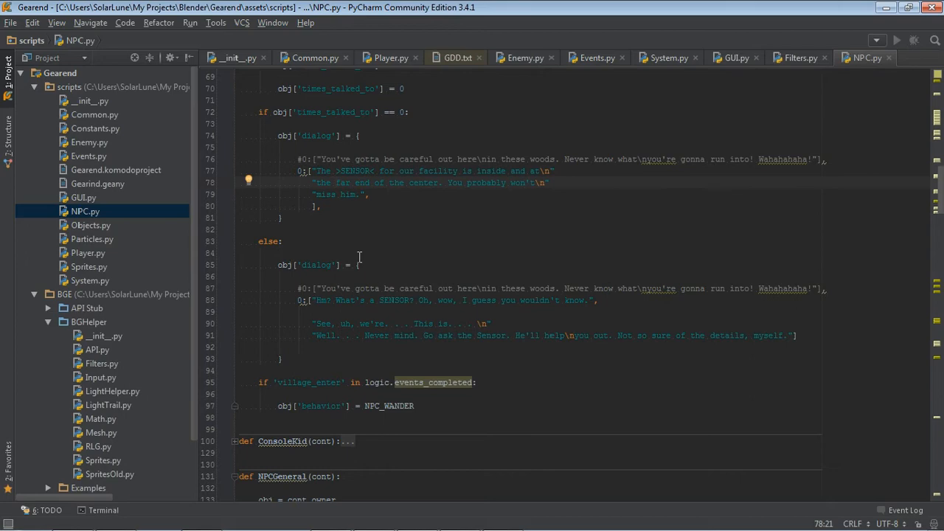
scroll(down, 3)
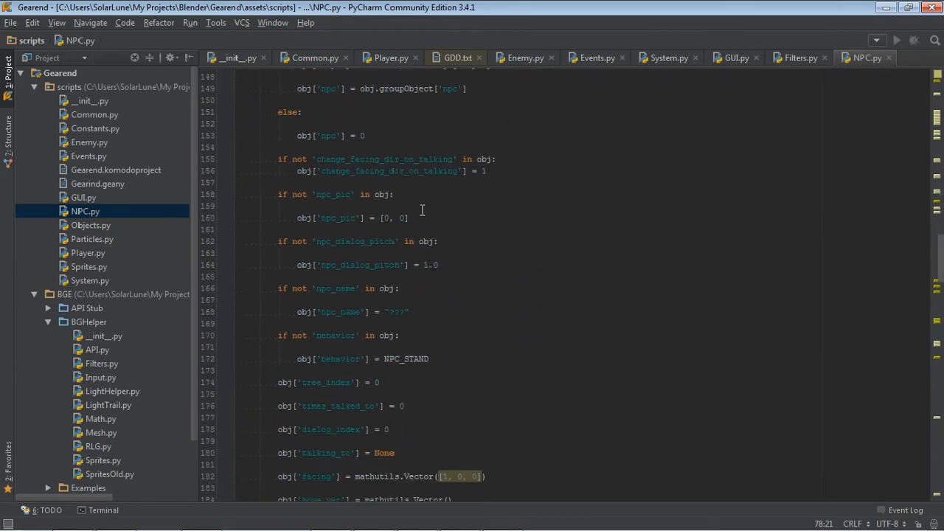
scroll(down, 3)
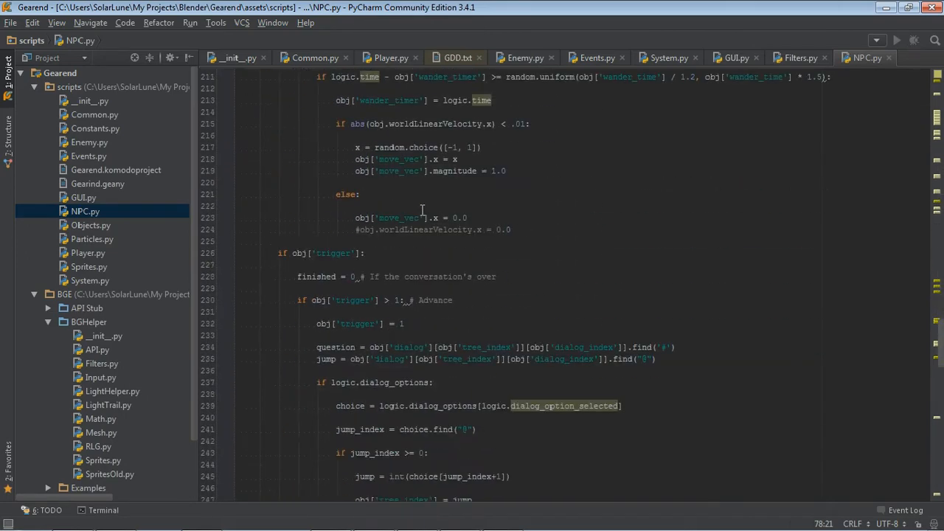
scroll(down, 3)
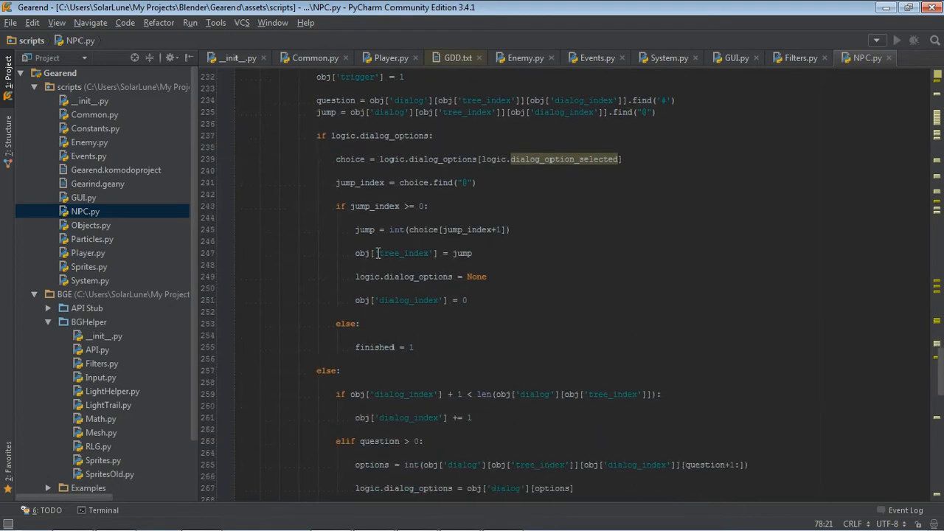
scroll(down, 3)
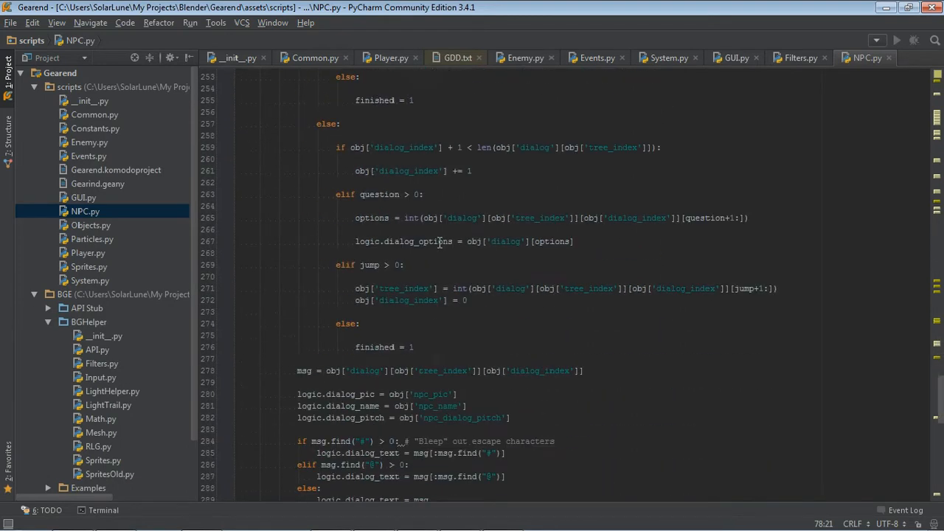
scroll(down, 3)
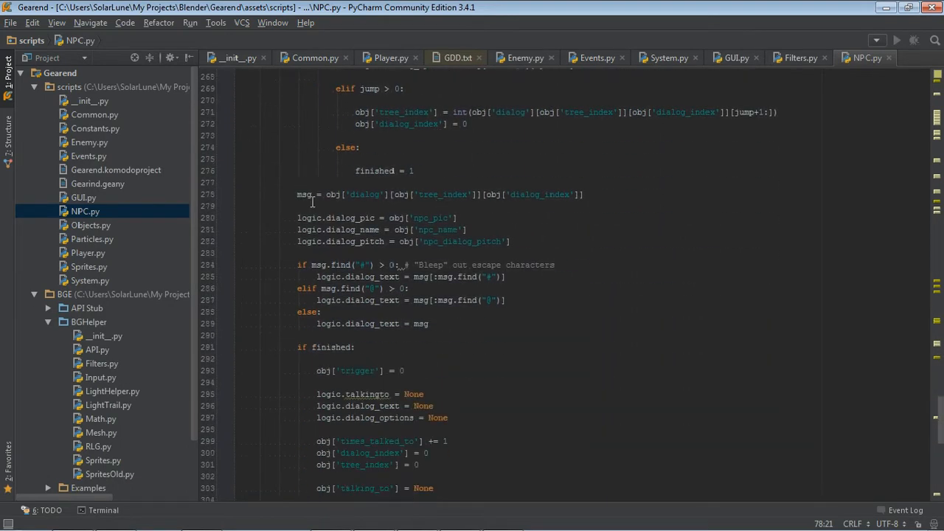
triple_click(435, 195)
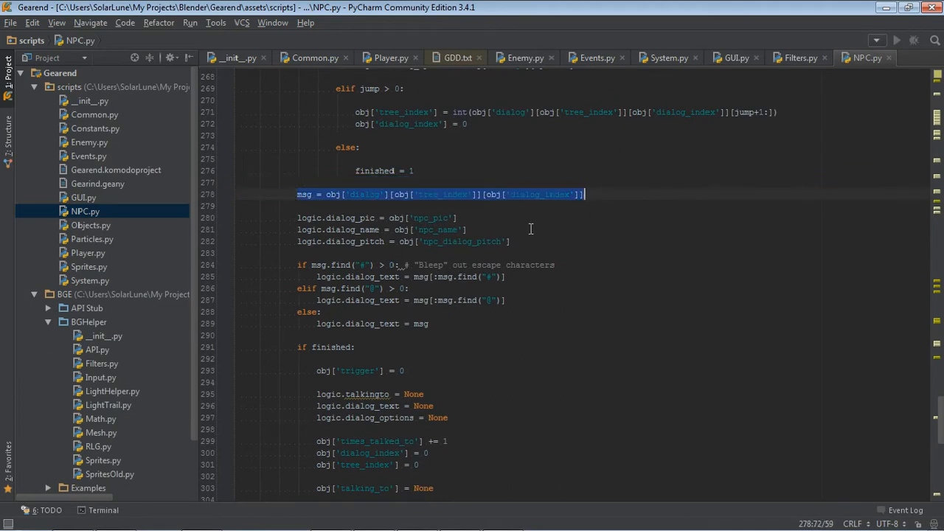
mouse_move(312, 268)
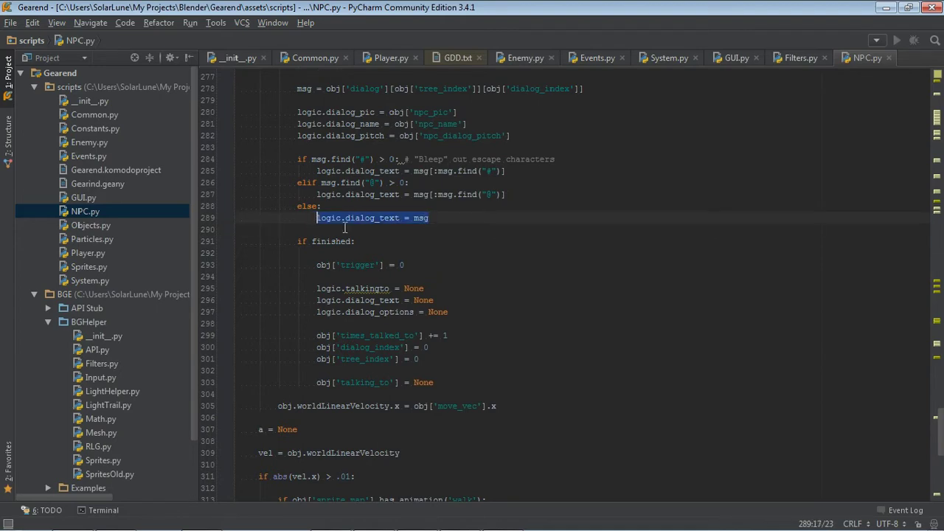
scroll(up, 3)
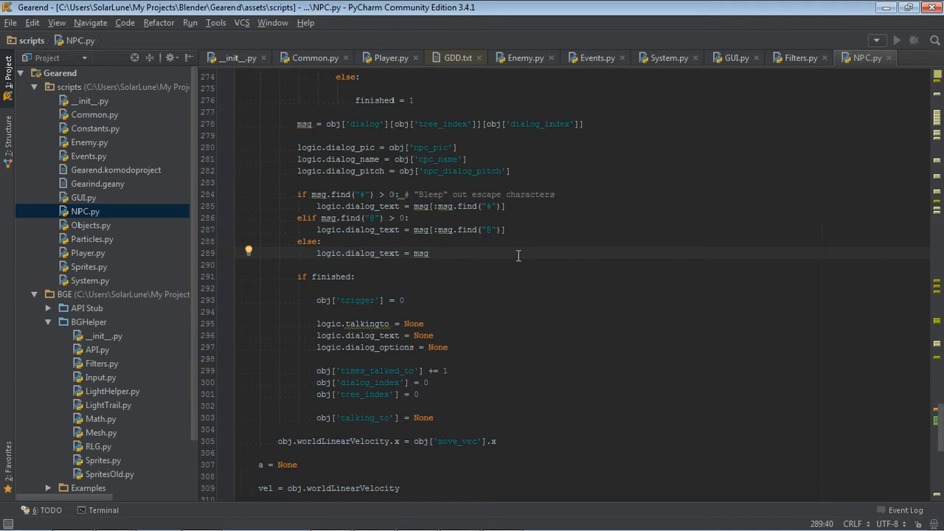
mouse_move(744, 77)
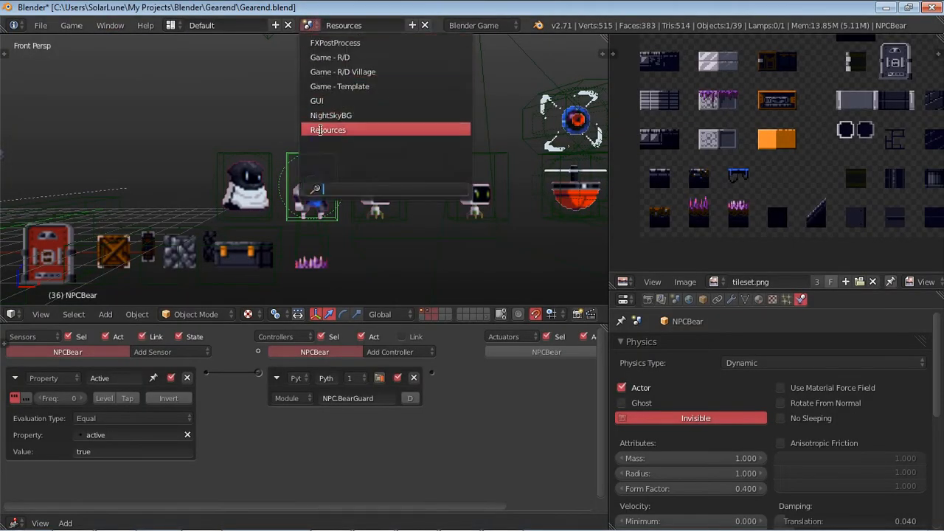
mouse_move(318, 100)
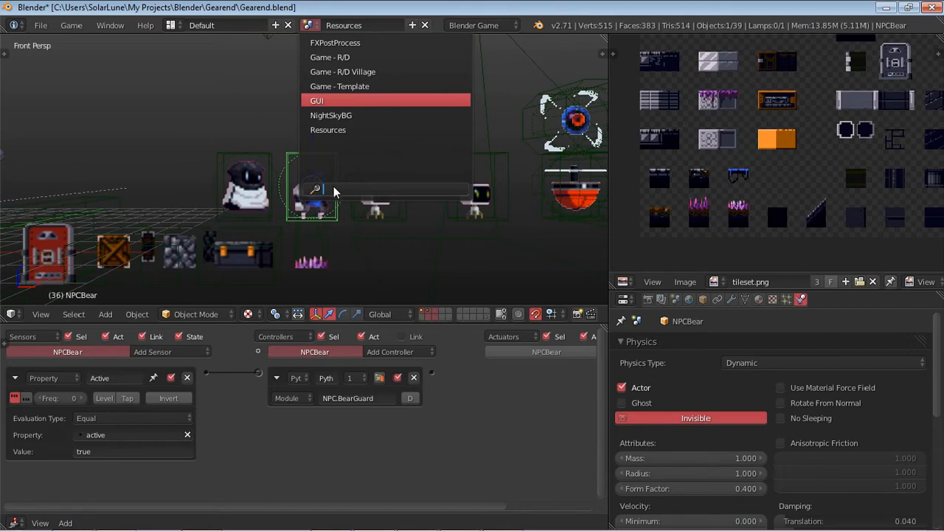
Show the GUI scene's message window and select the MsgWinAdvanceTextIcon object.
click(296, 101)
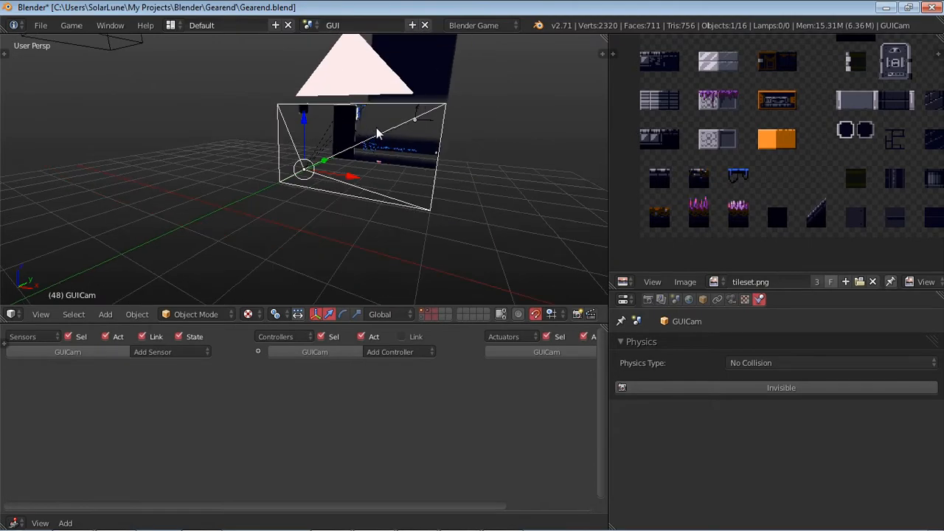
drag(376, 133, 96, 115)
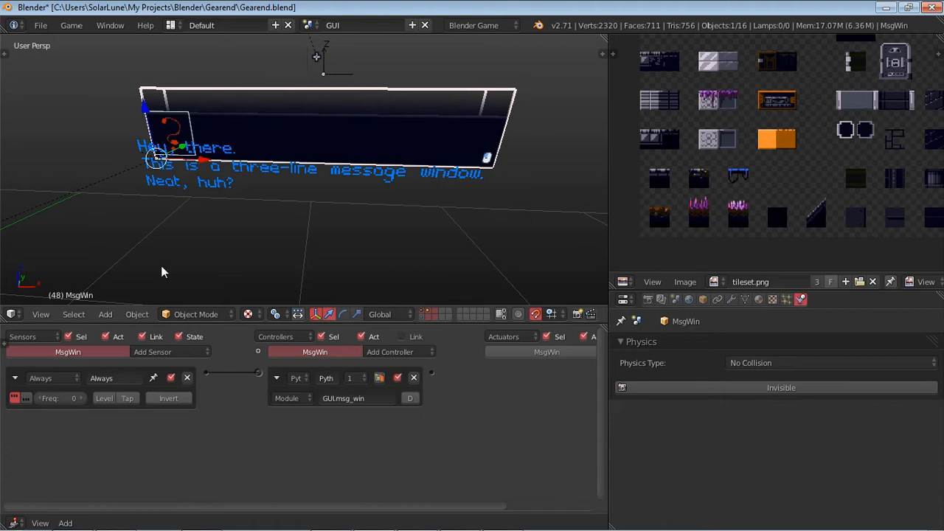
mouse_move(356, 171)
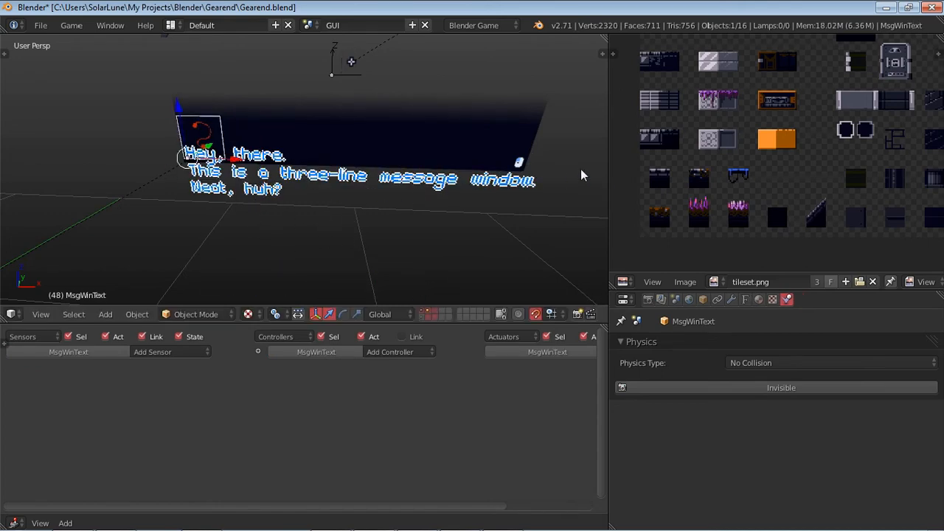
click(520, 161)
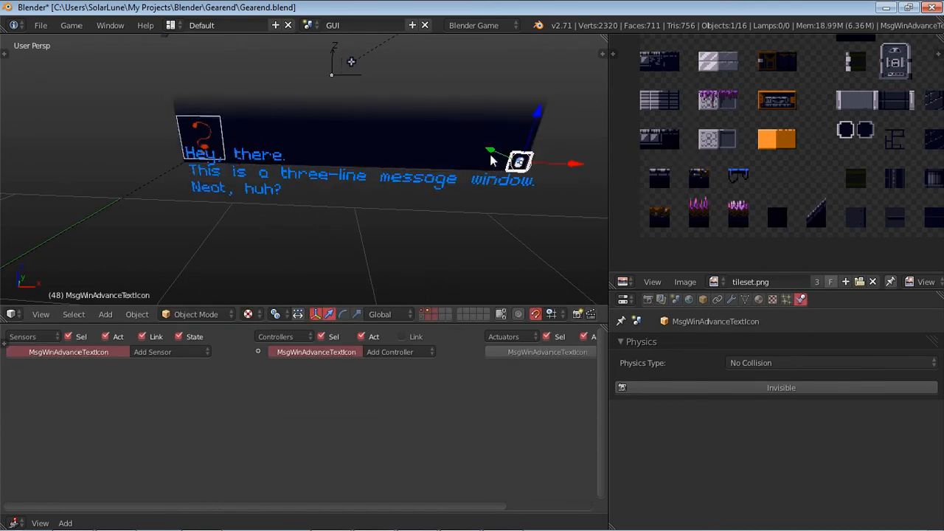
mouse_move(332, 166)
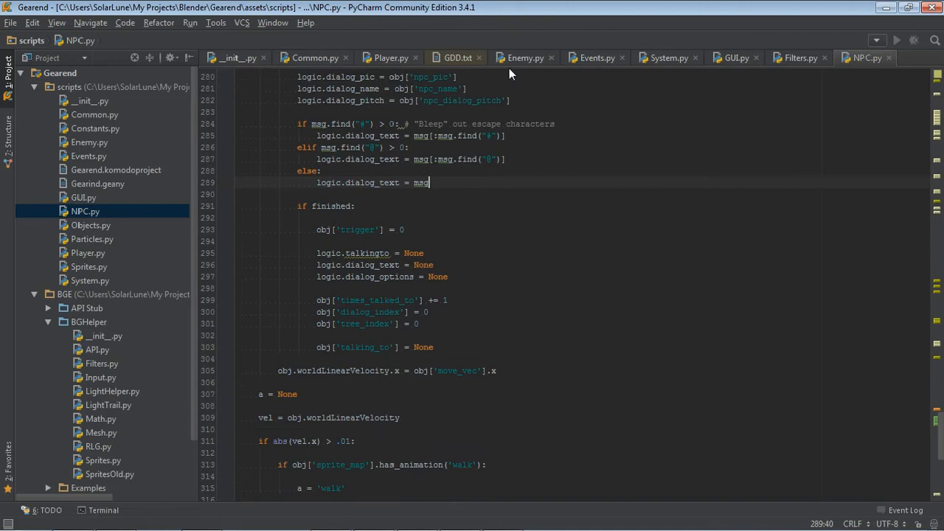
Bring GUI.py into the editor at the def msg_win(cont) function.
click(735, 57)
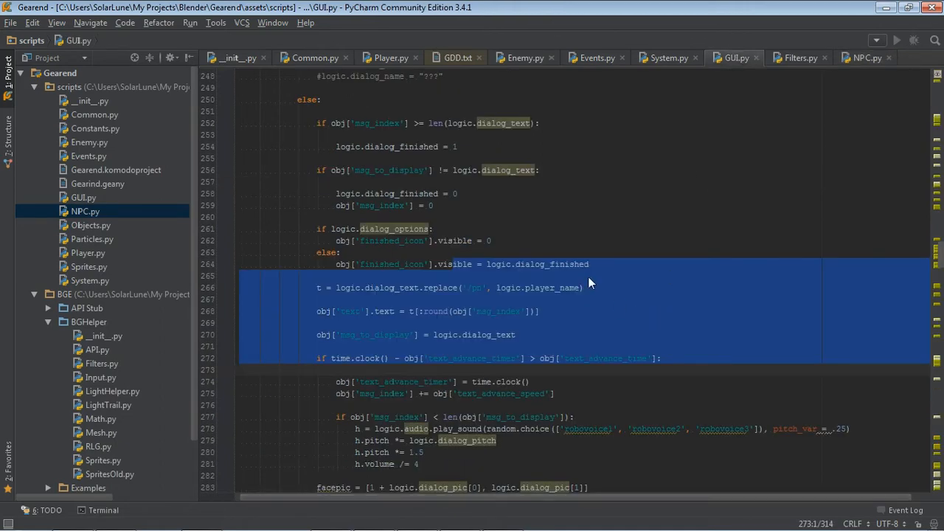
scroll(up, 3)
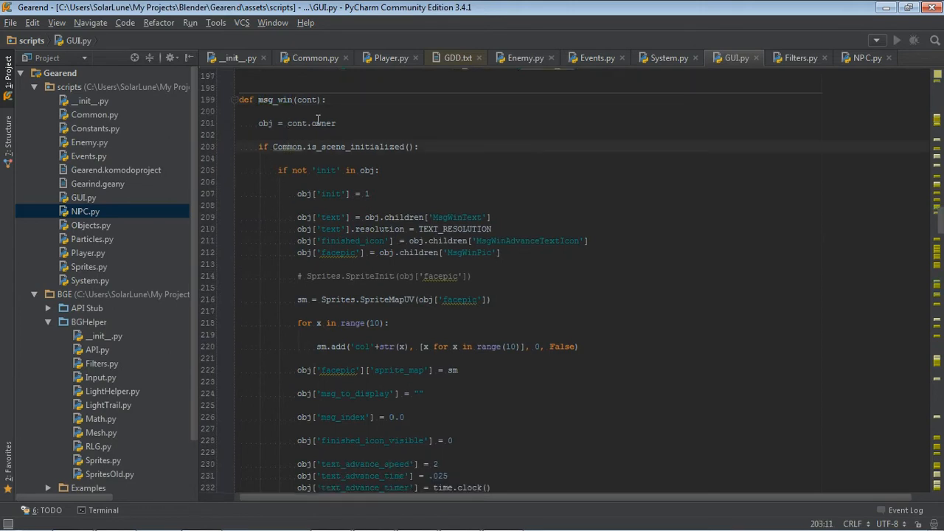
scroll(down, 3)
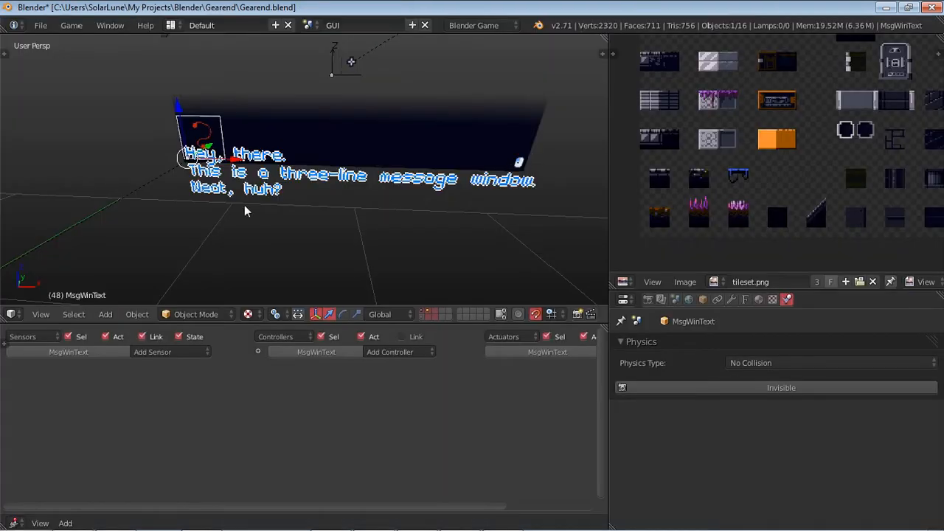
mouse_move(347, 186)
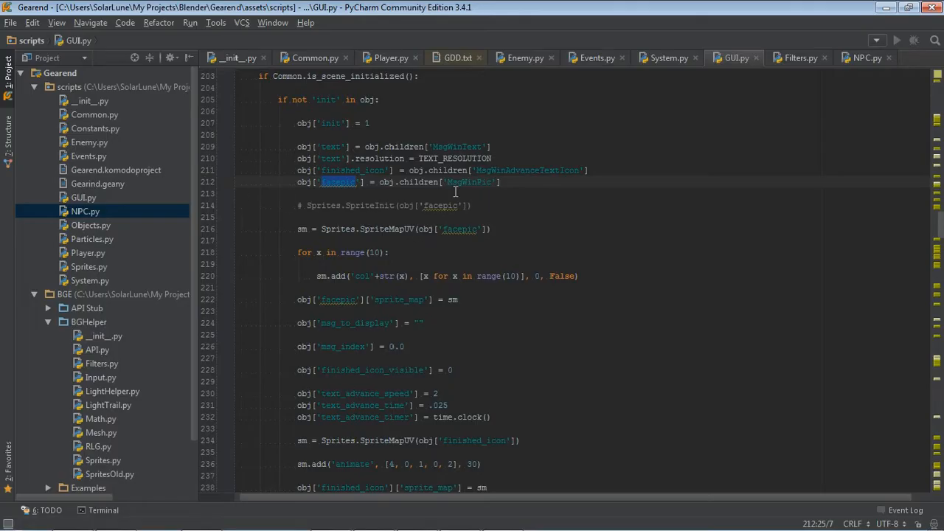
Review msg_win's facepic sprite-map setup, finished icon and dialogue-text reset branch.
scroll(down, 3)
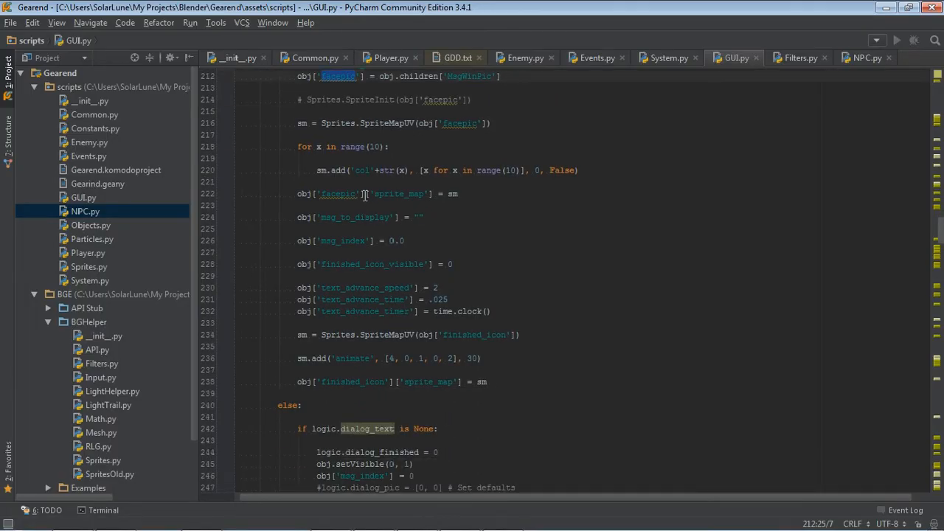
mouse_move(345, 124)
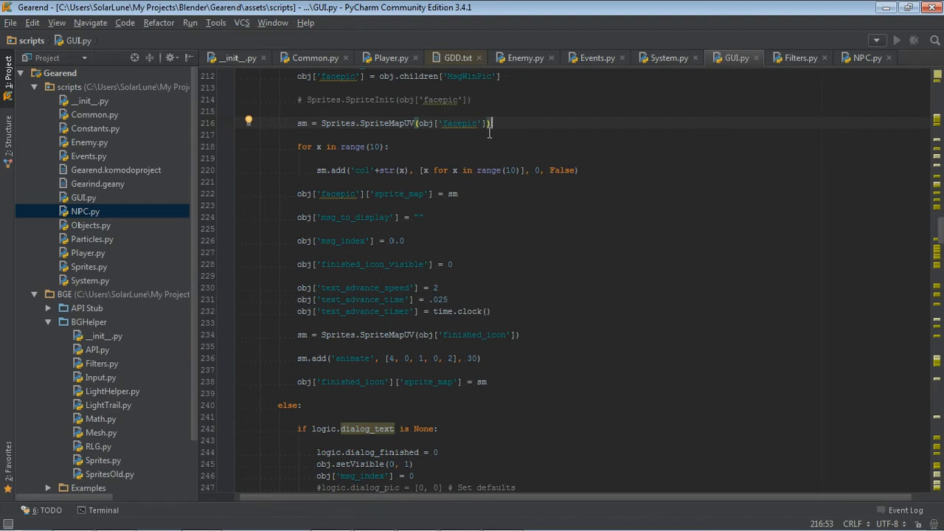
scroll(down, 3)
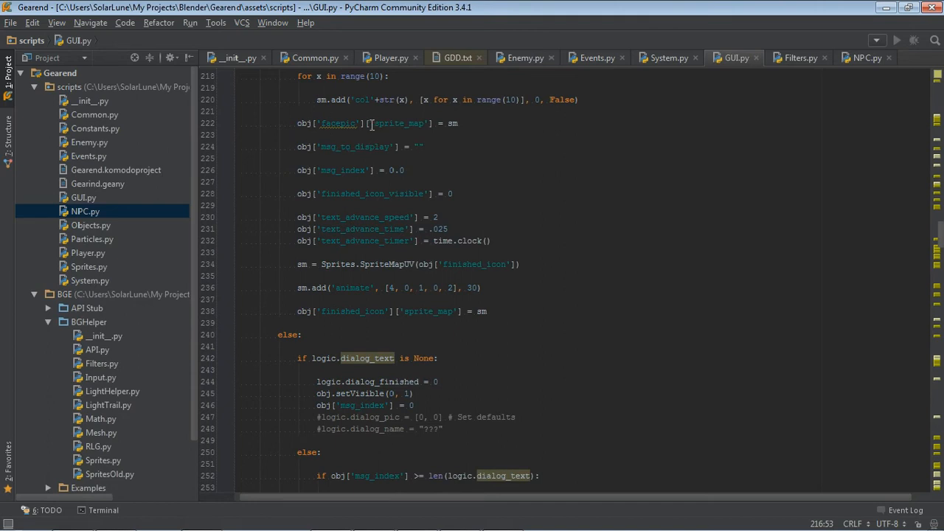
scroll(down, 3)
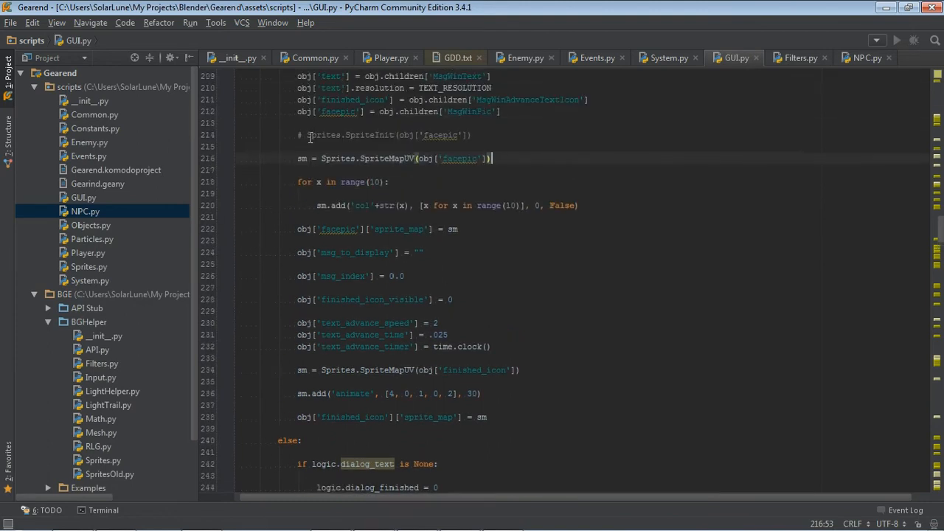
scroll(down, 3)
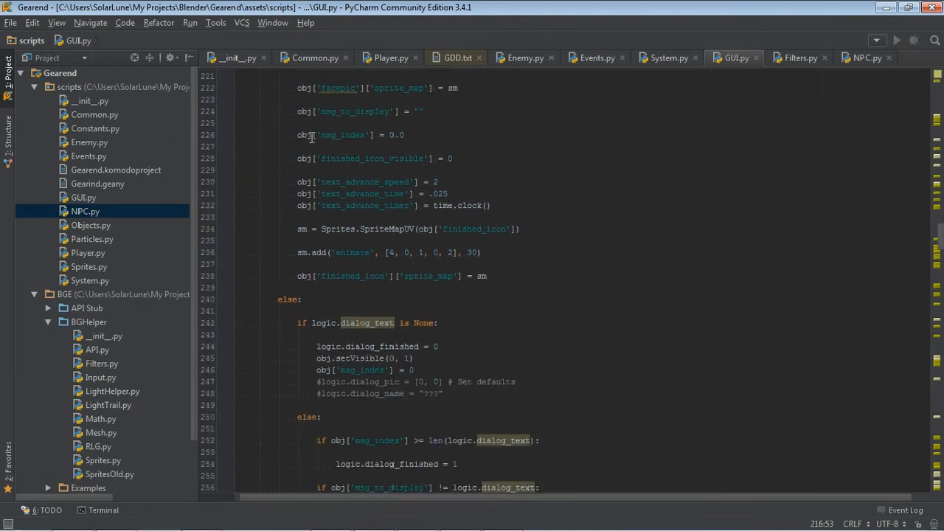
drag(298, 181, 448, 193)
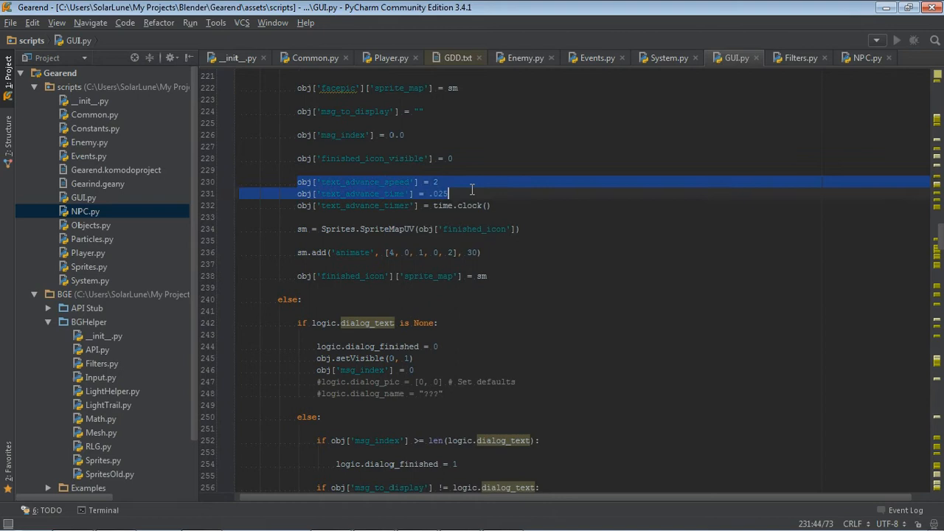
click(301, 134)
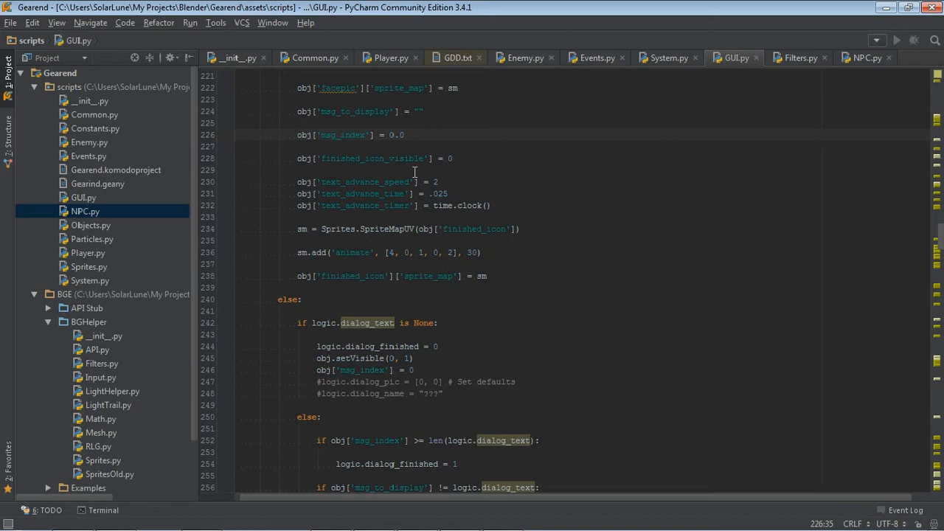
double_click(362, 181)
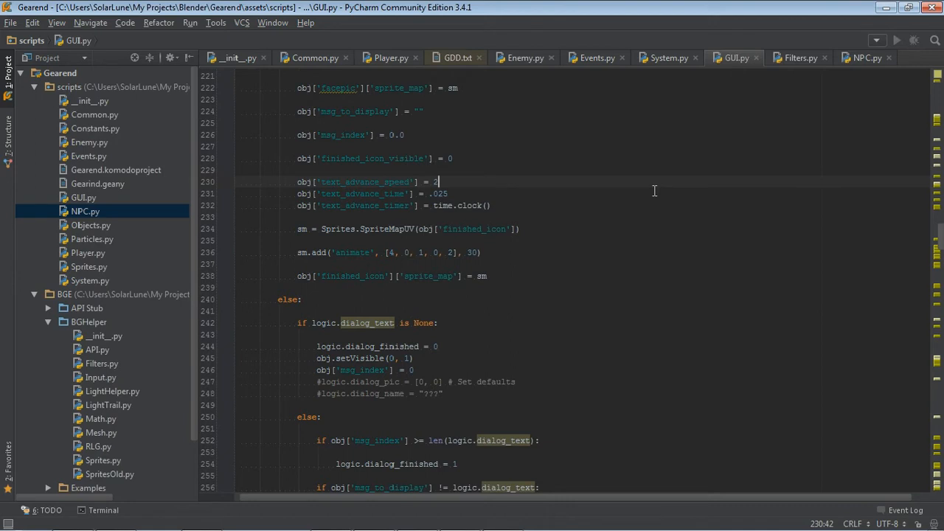
mouse_move(557, 206)
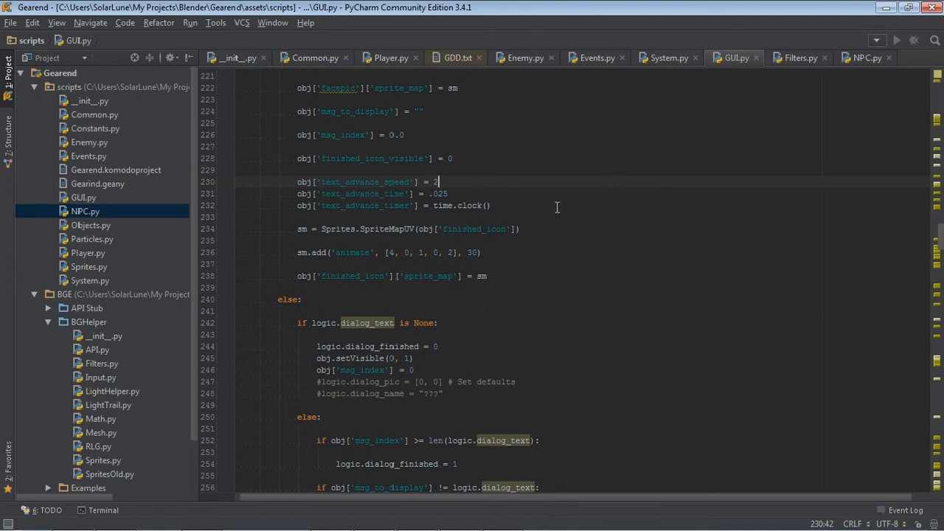
mouse_move(541, 216)
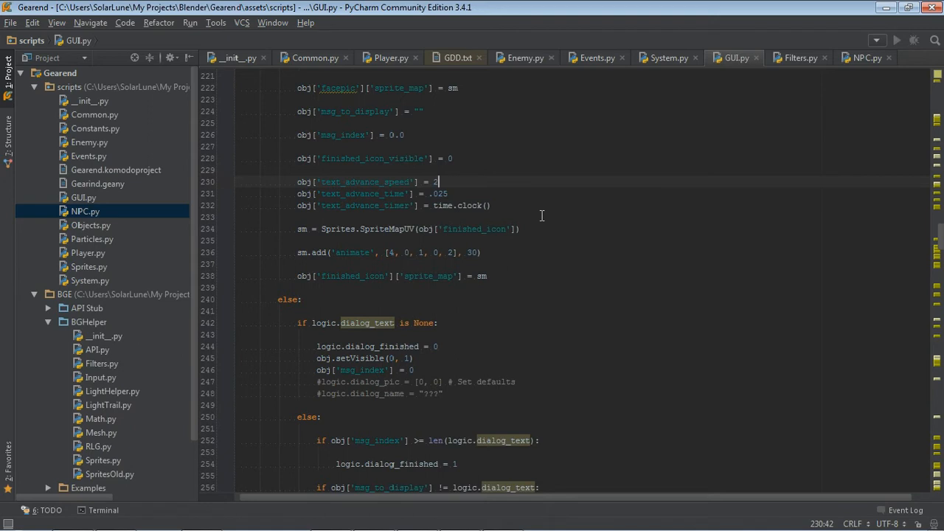
click(436, 194)
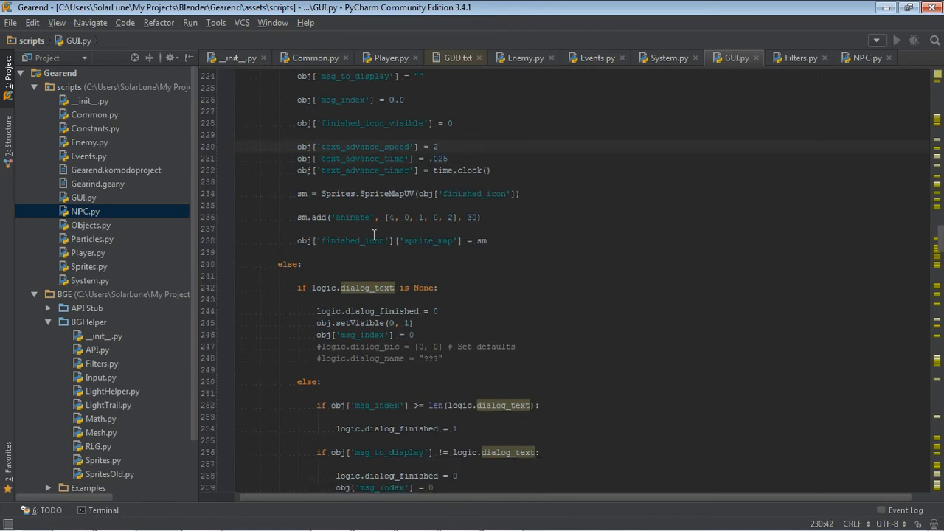
Highlight None in msg_win's dialog_text is None check.
scroll(down, 3)
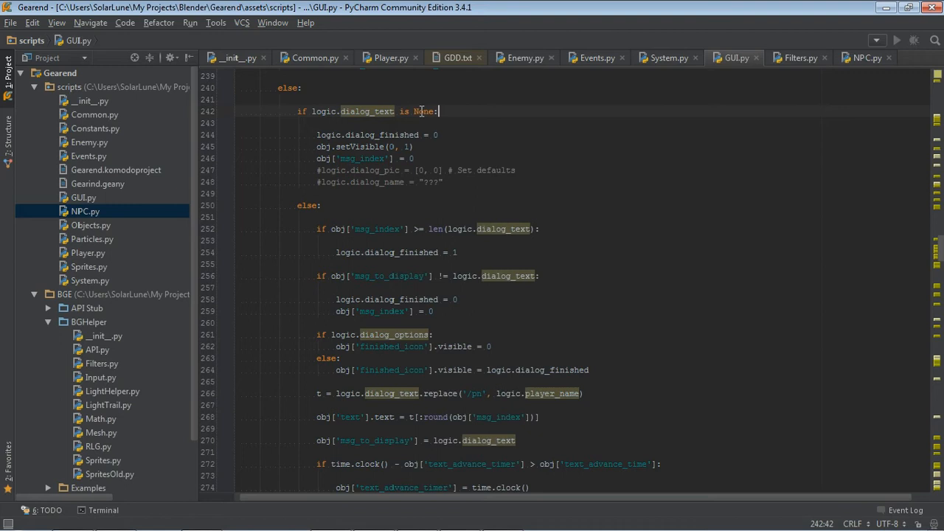
double_click(366, 112)
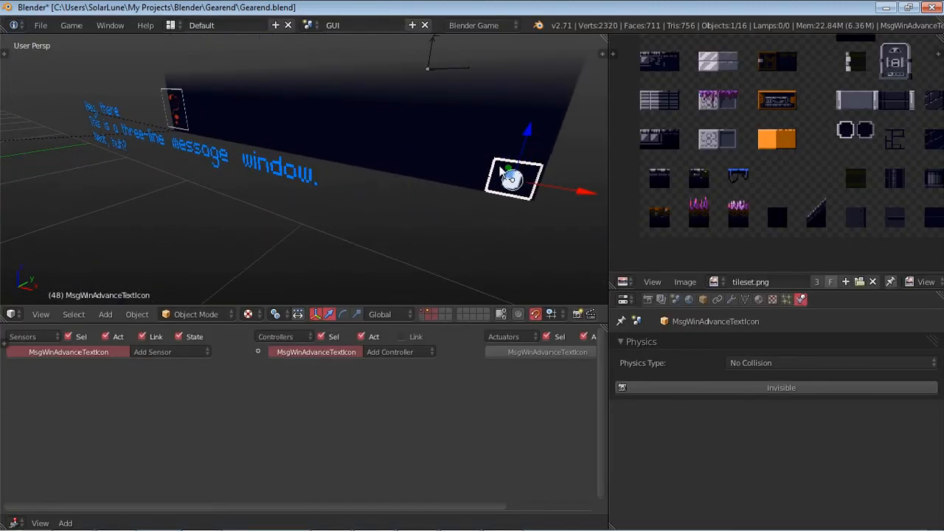
mouse_move(306, 139)
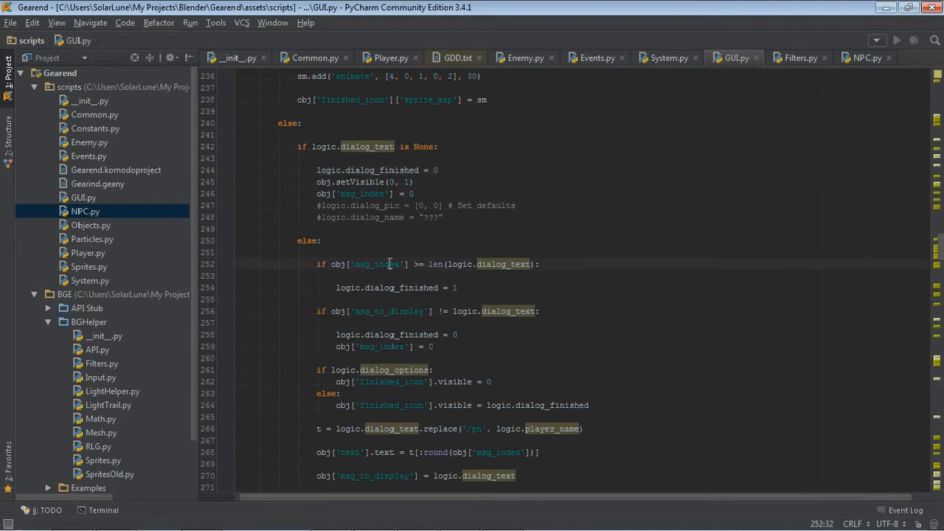
scroll(down, 3)
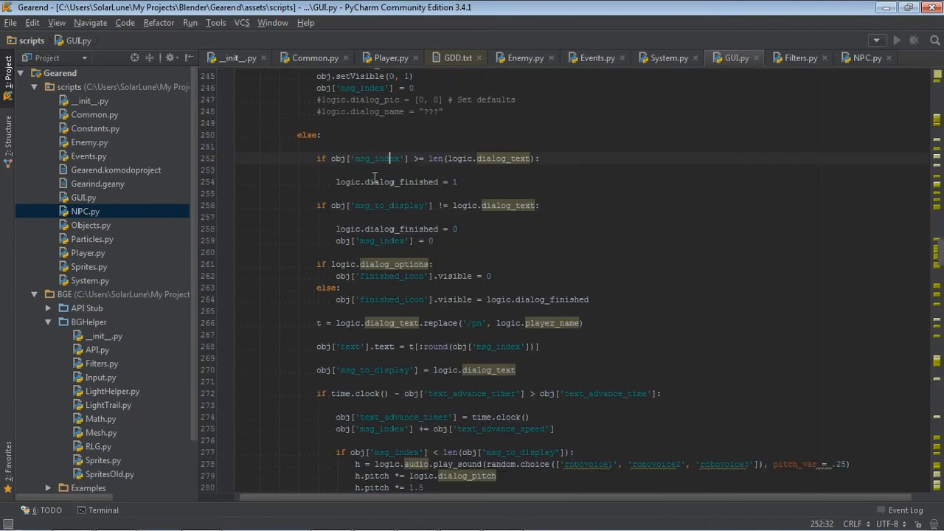
mouse_move(460, 157)
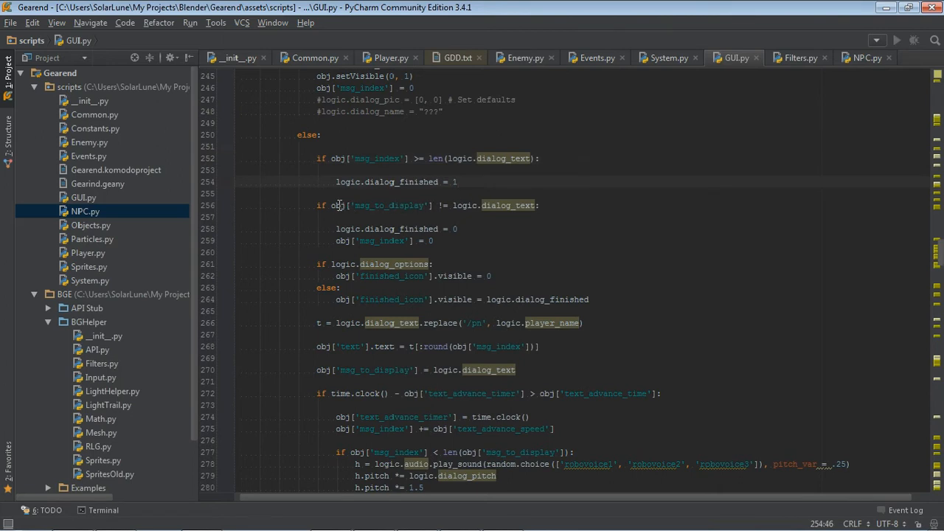
mouse_move(455, 205)
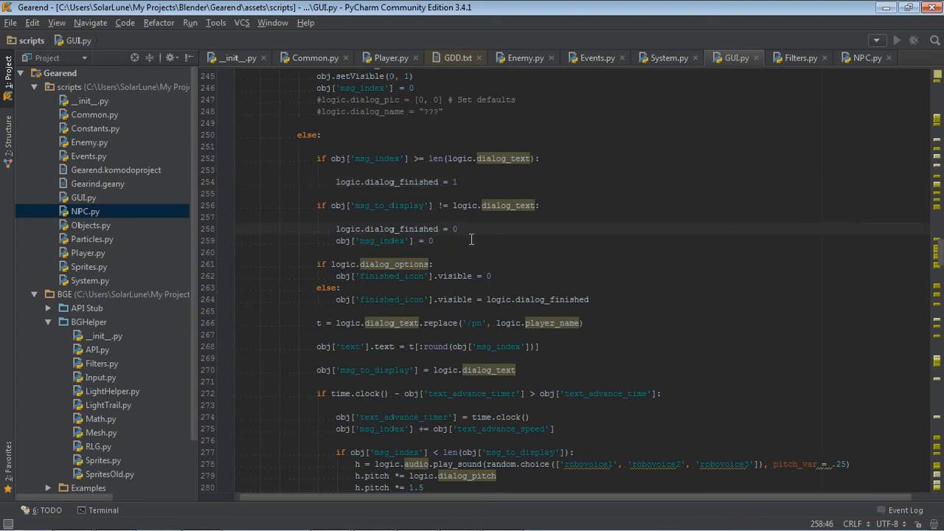
scroll(down, 3)
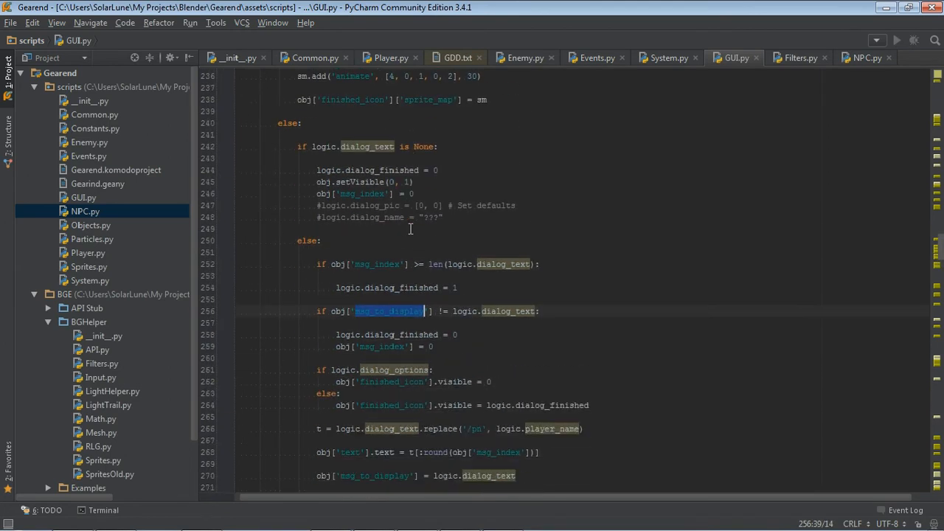
scroll(down, 3)
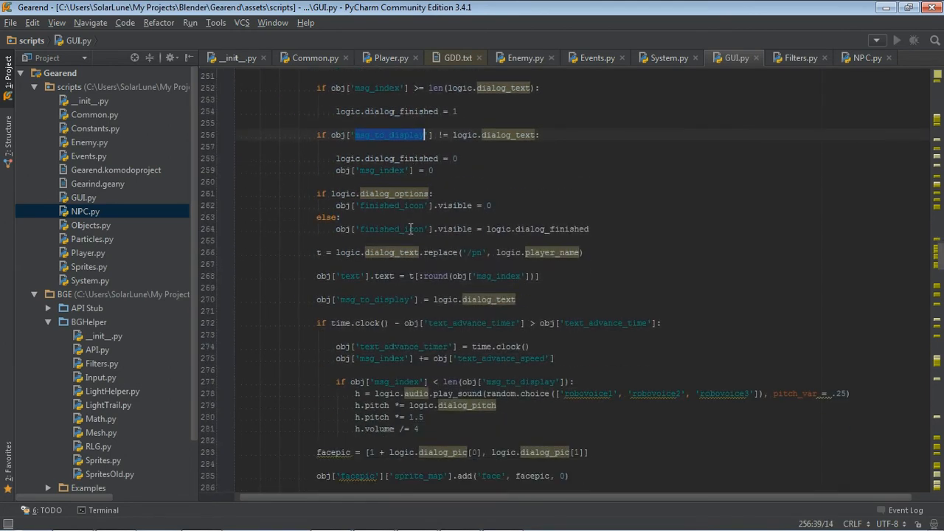
click(459, 158)
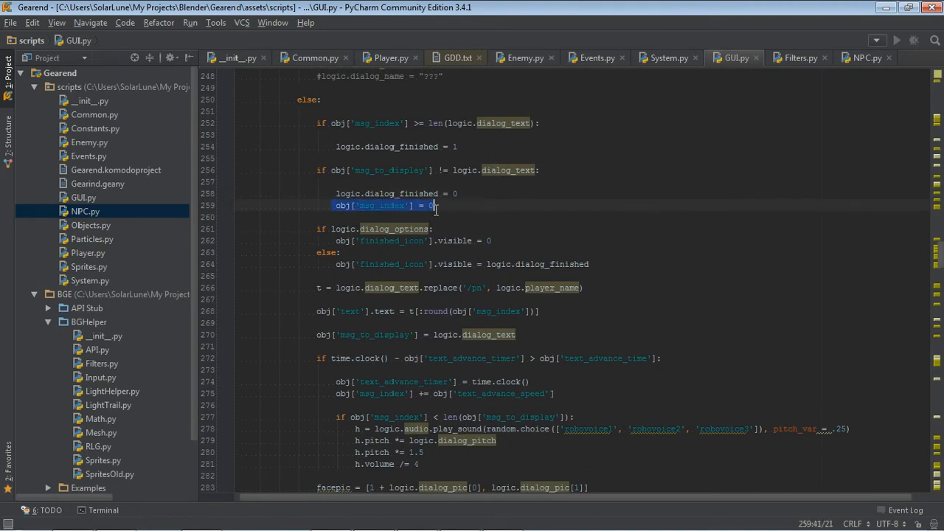
scroll(down, 3)
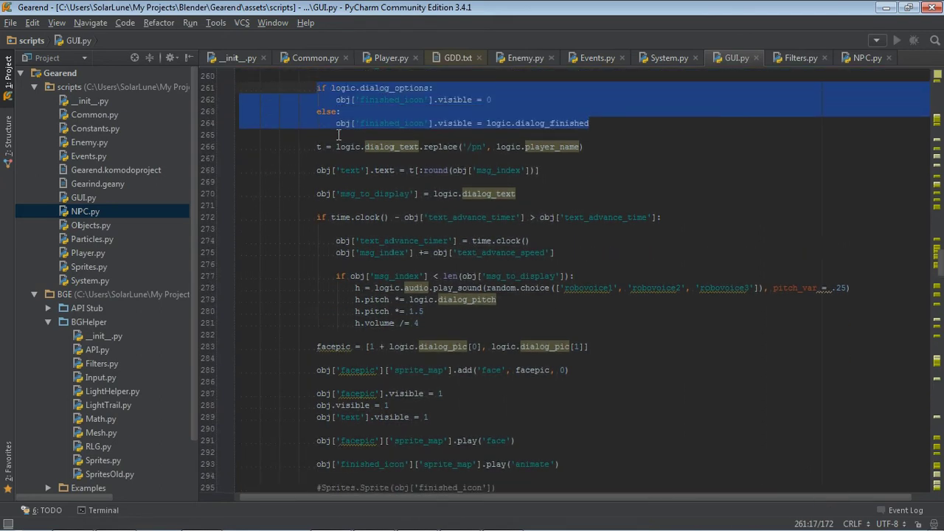
scroll(down, 3)
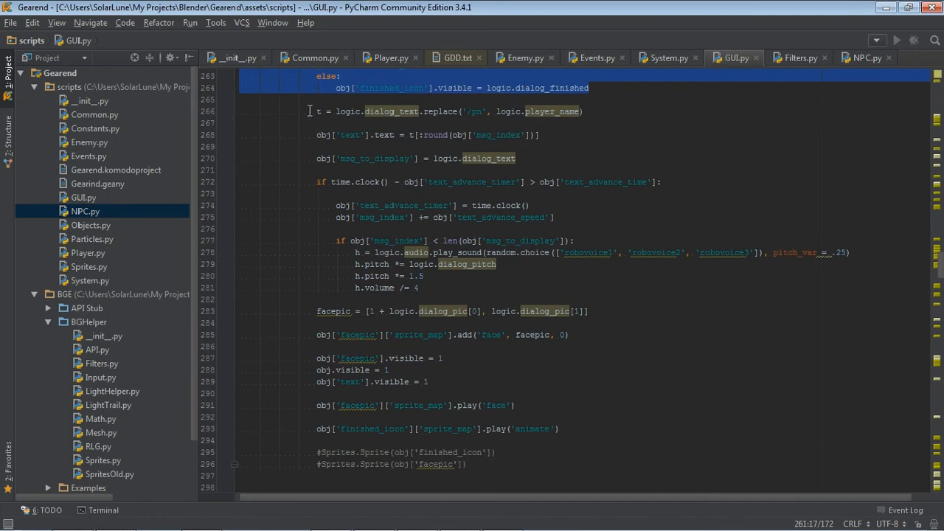
scroll(down, 3)
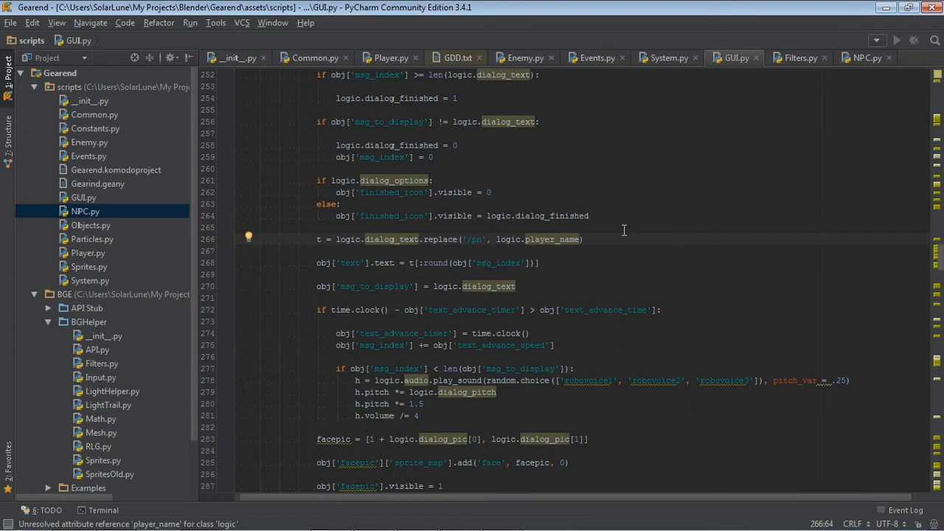
scroll(down, 3)
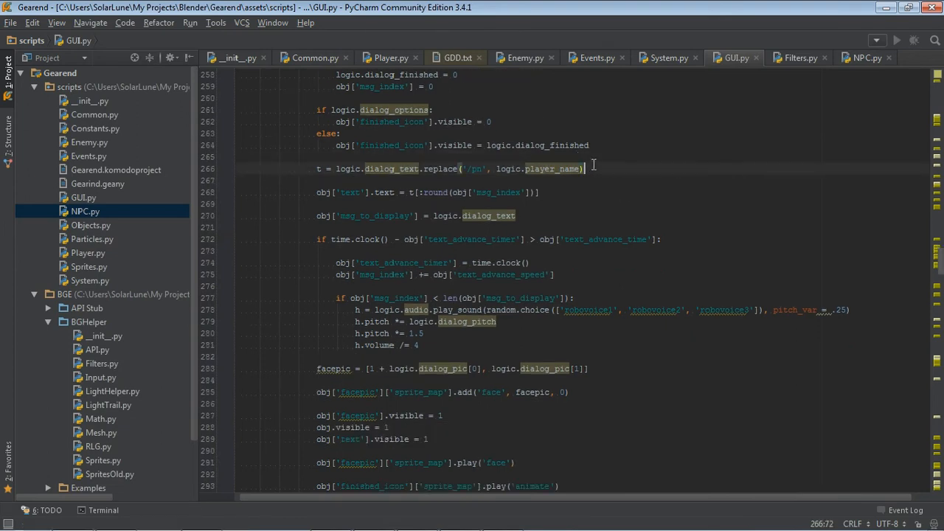
scroll(down, 3)
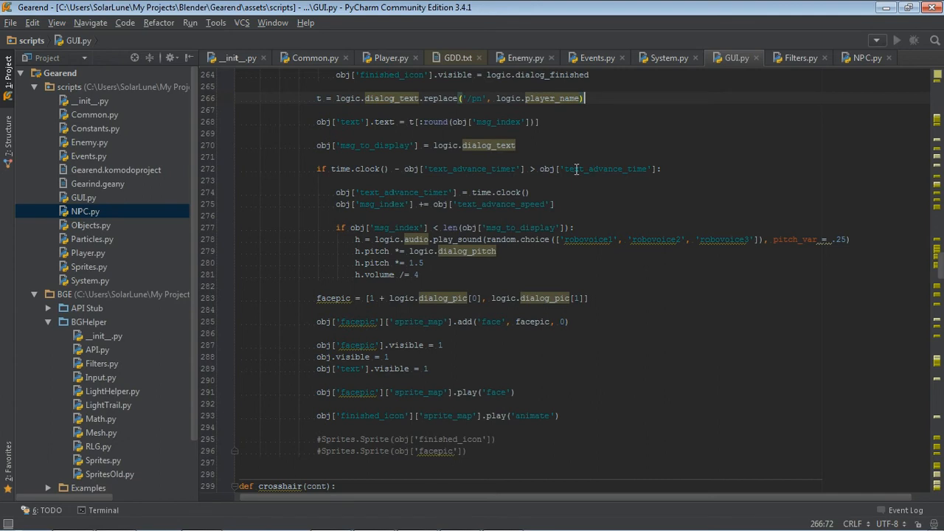
click(539, 121)
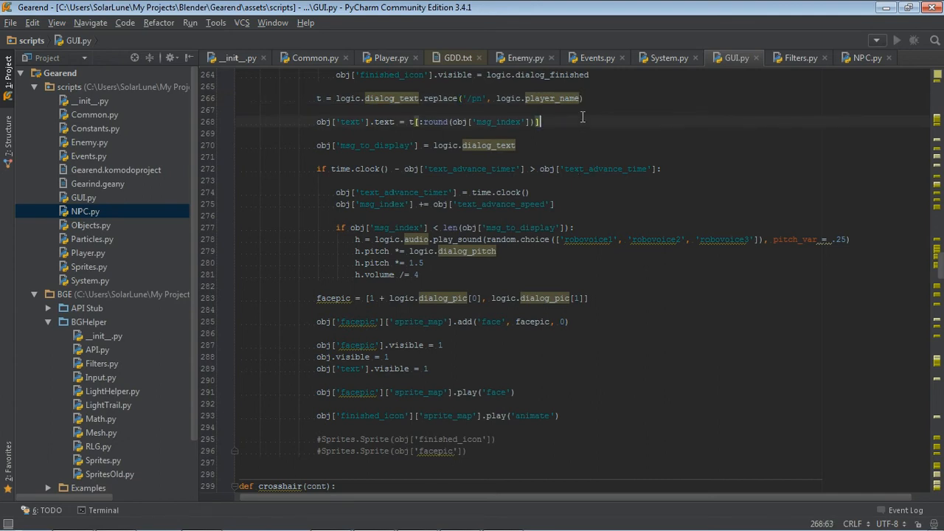
double_click(351, 121)
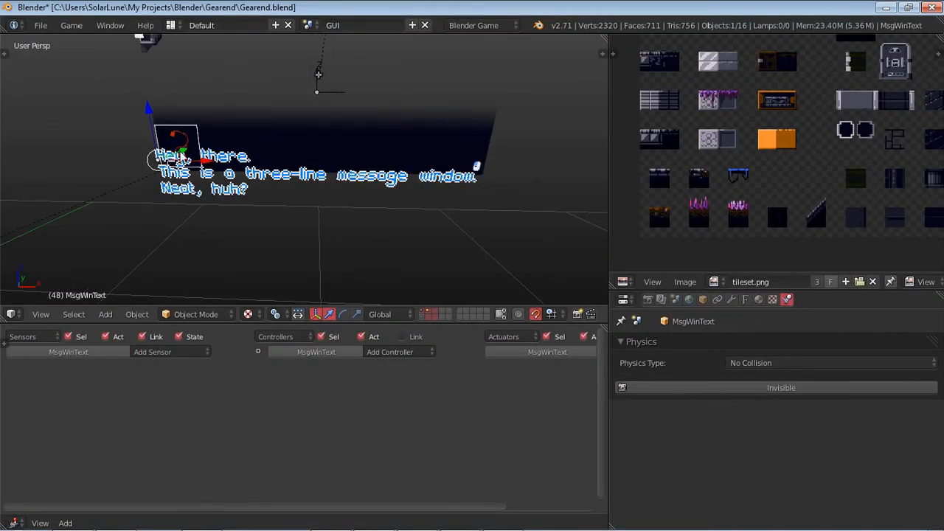
mouse_move(327, 215)
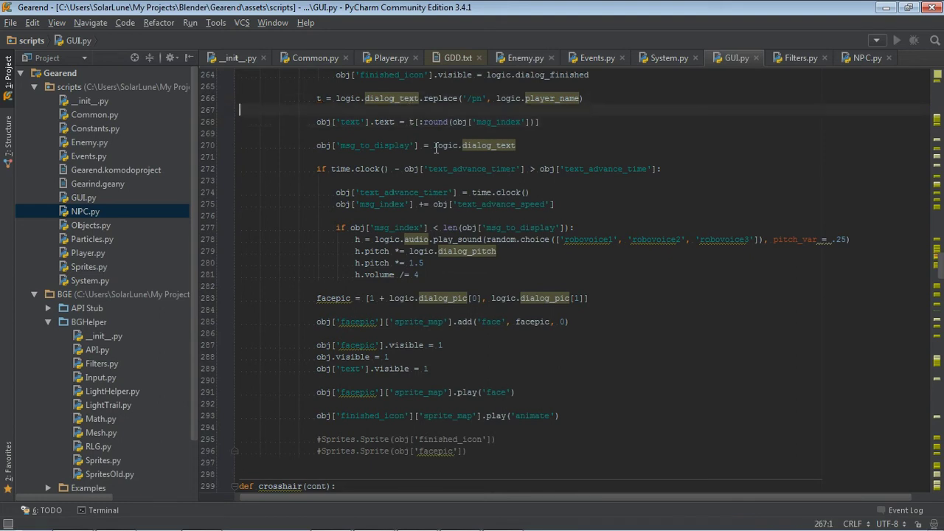
click(410, 121)
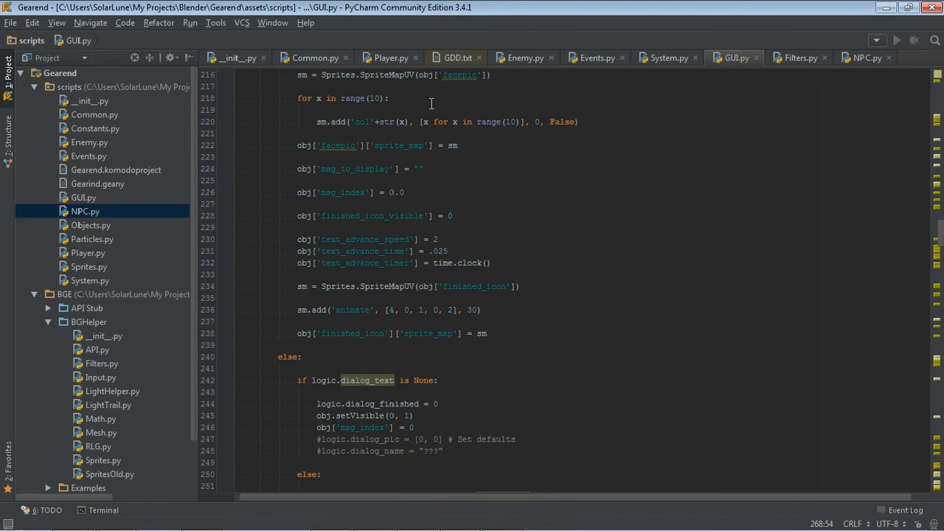
scroll(down, 3)
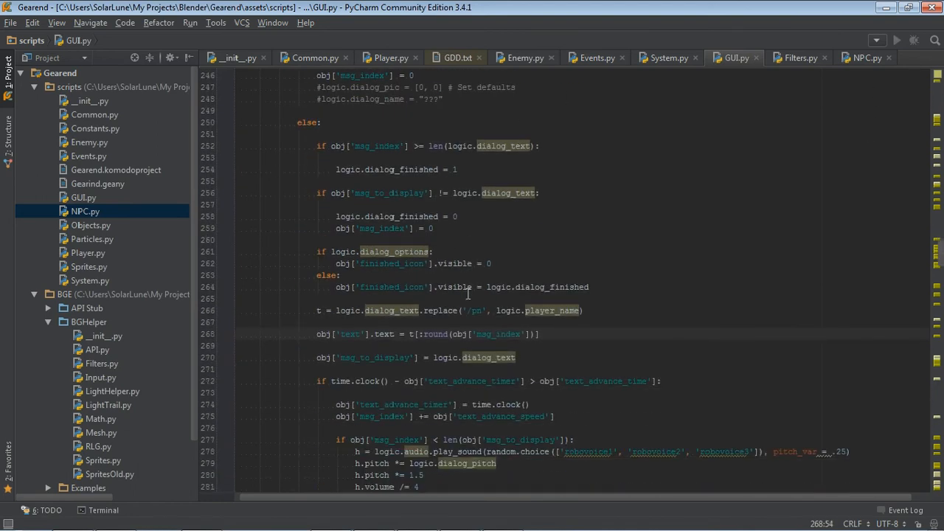
double_click(440, 334)
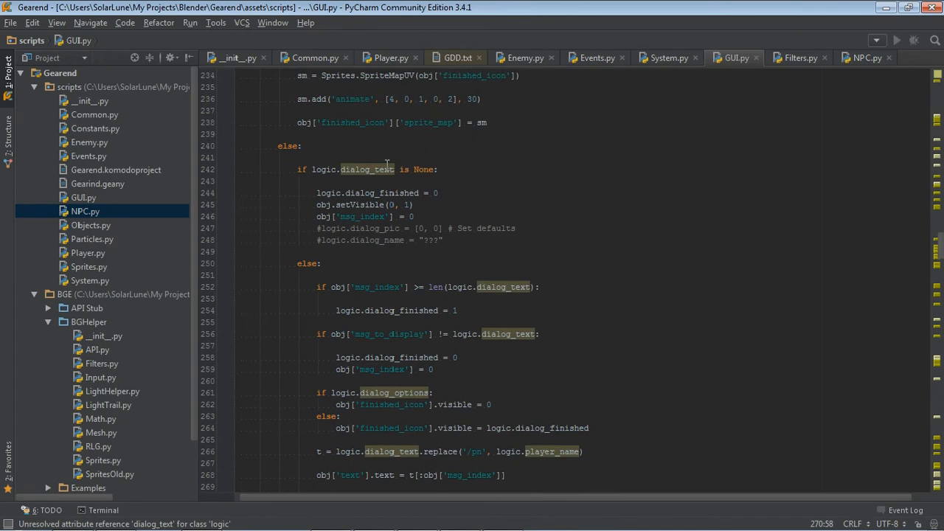
scroll(down, 3)
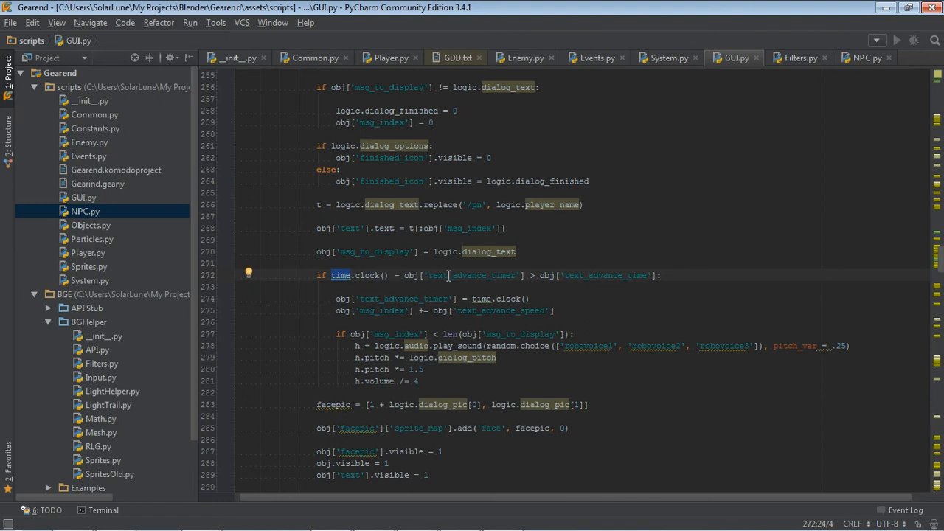
mouse_move(460, 278)
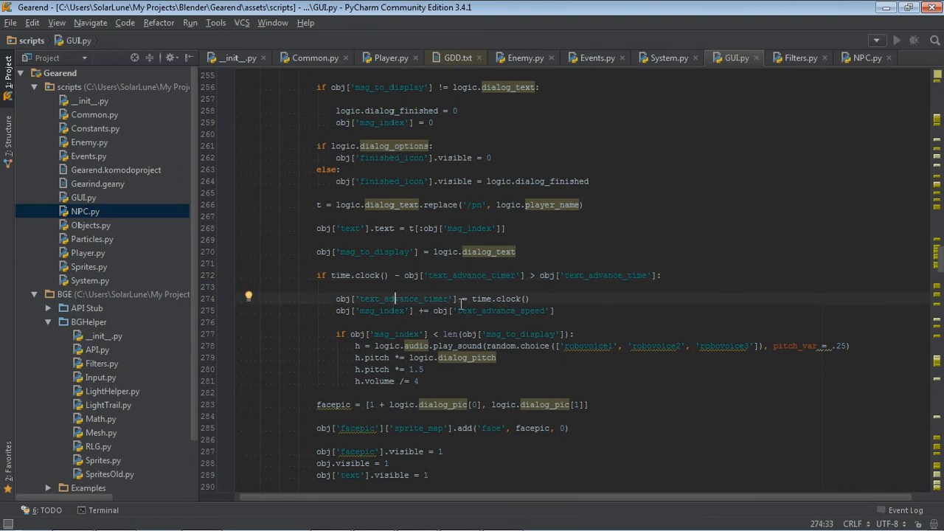
double_click(381, 310)
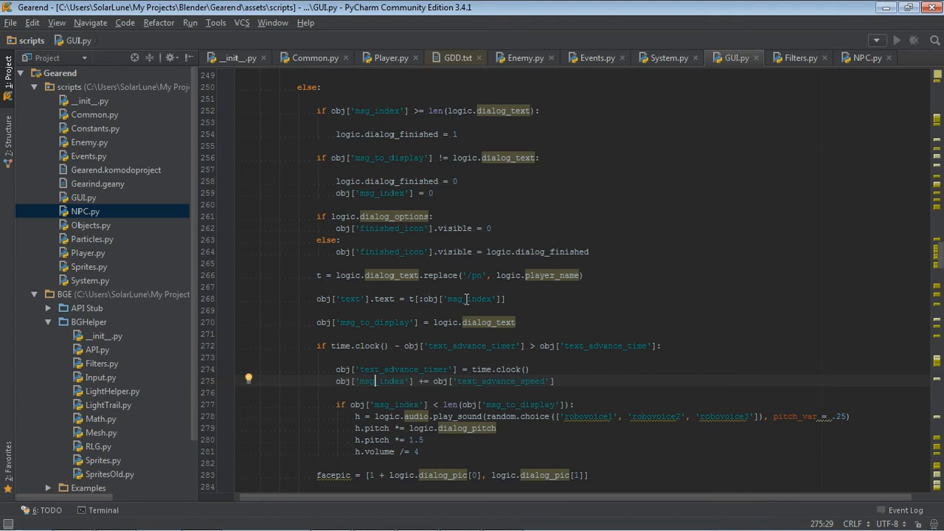
mouse_move(444, 339)
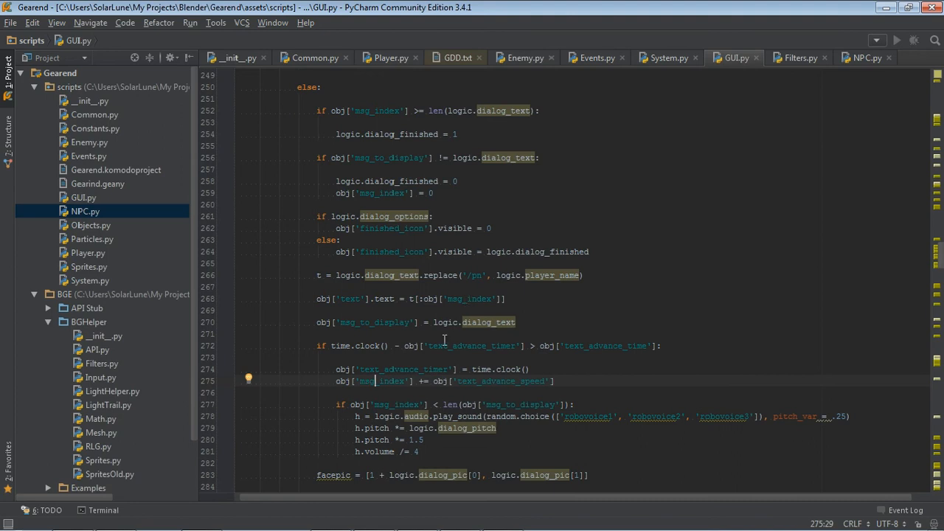
scroll(down, 3)
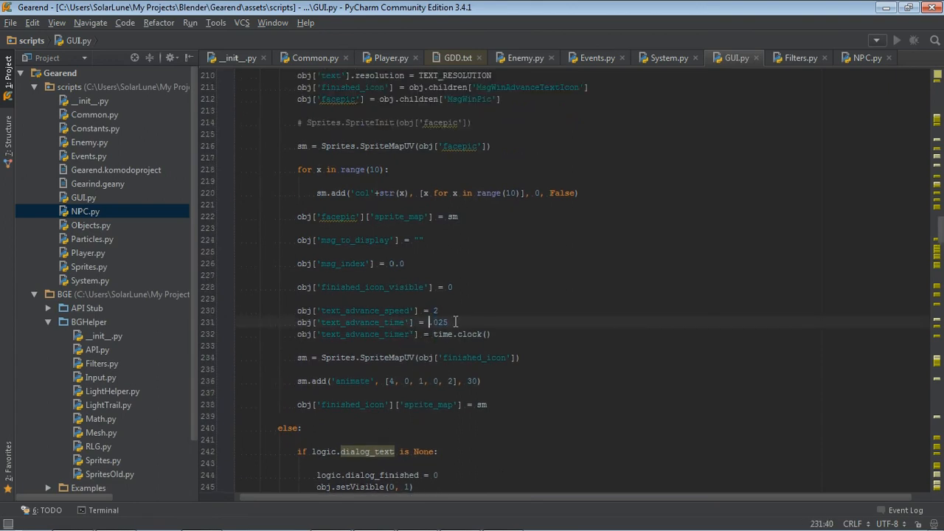
scroll(down, 3)
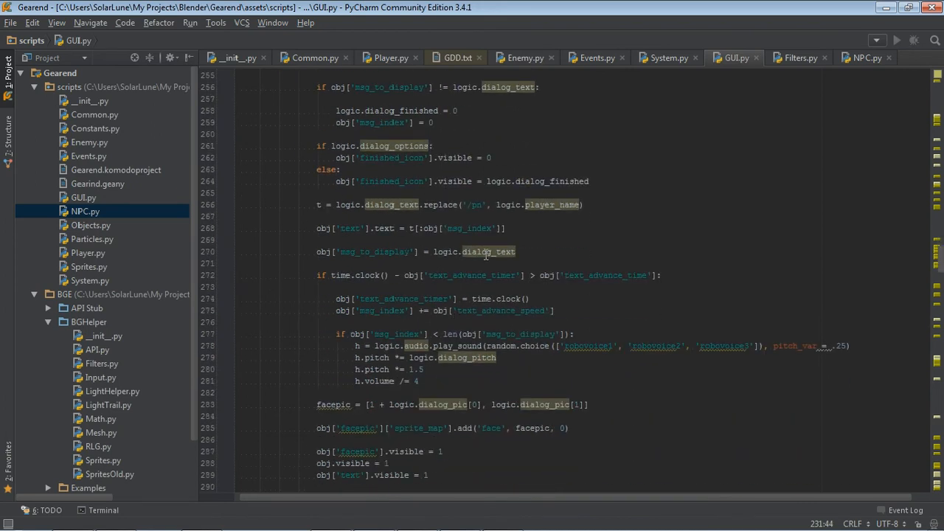
mouse_move(567, 239)
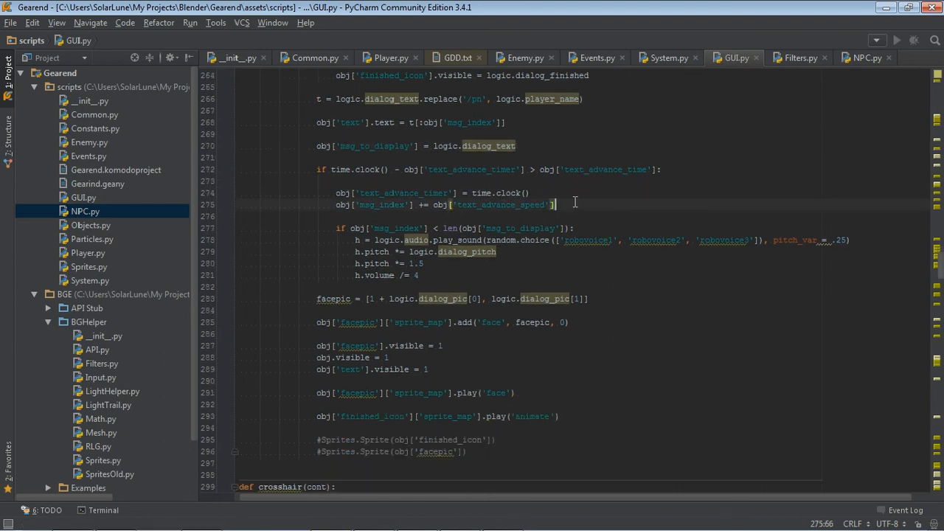
mouse_move(482, 222)
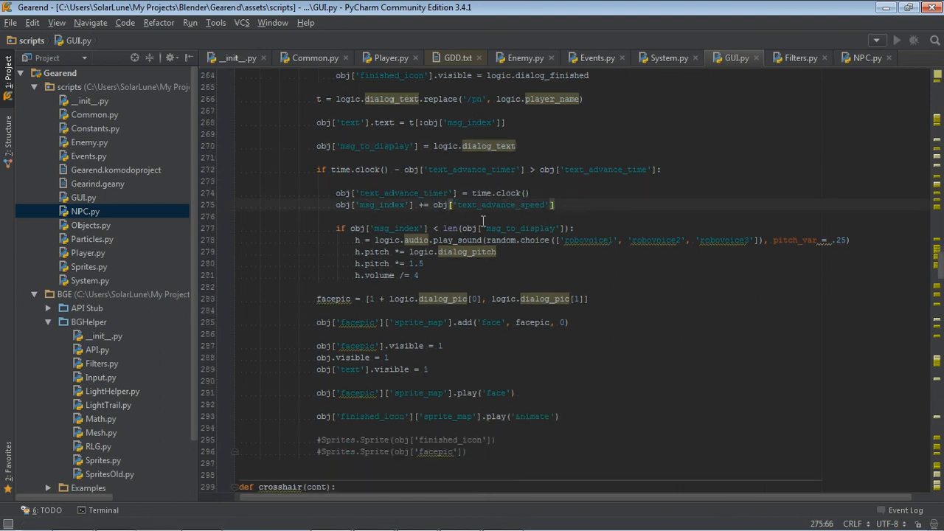
mouse_move(587, 189)
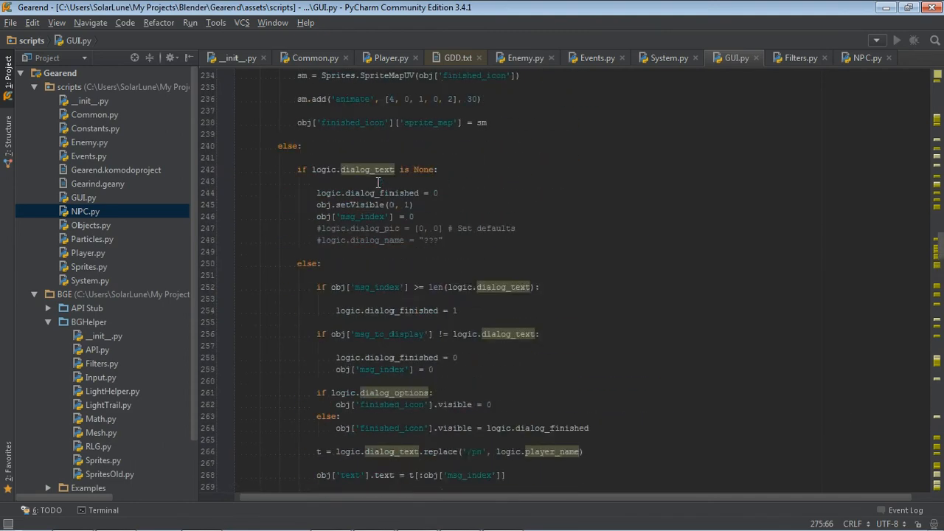
scroll(down, 3)
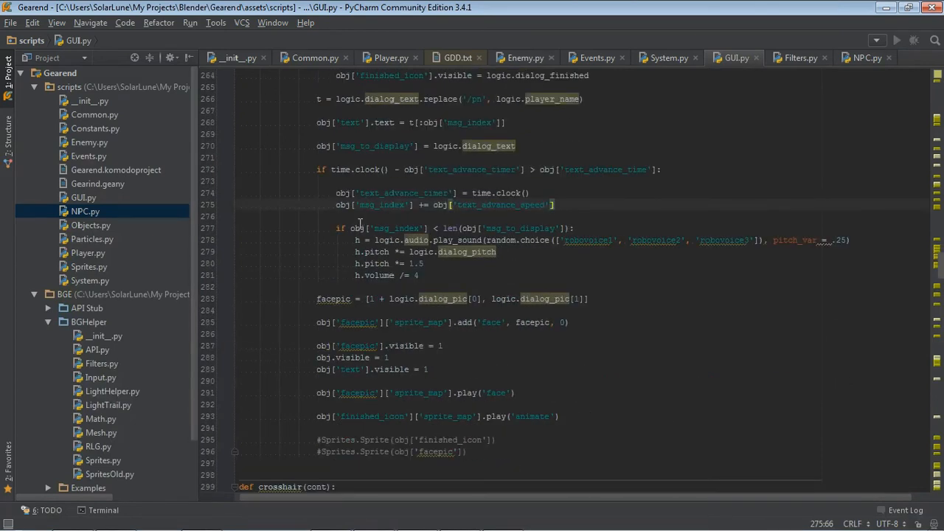
mouse_move(355, 227)
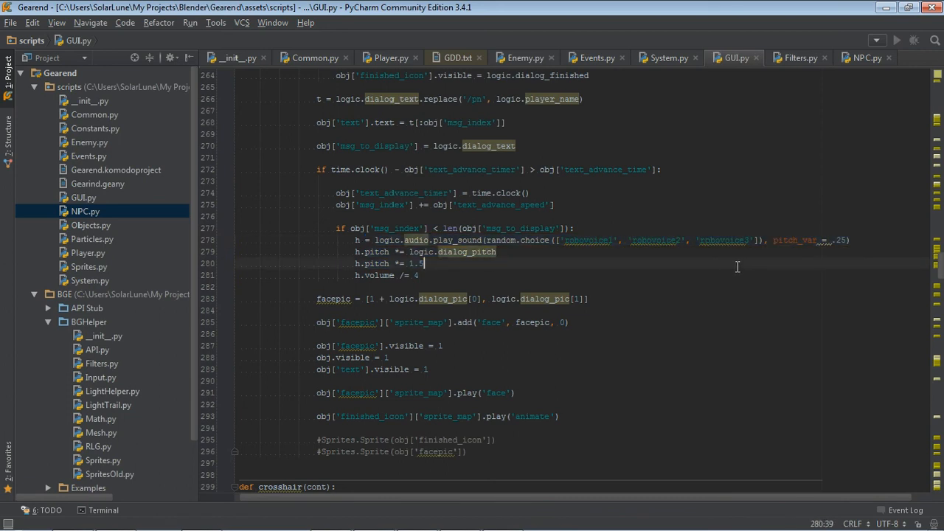
scroll(down, 3)
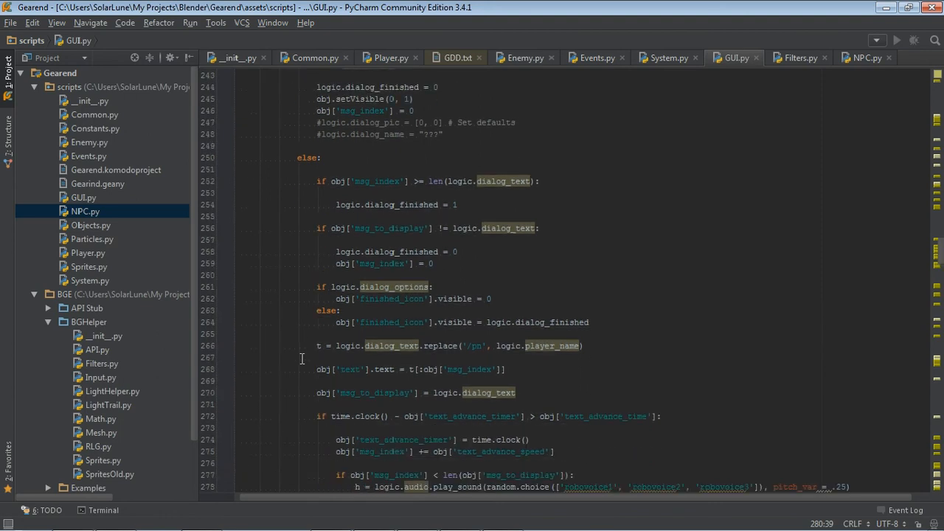
scroll(down, 3)
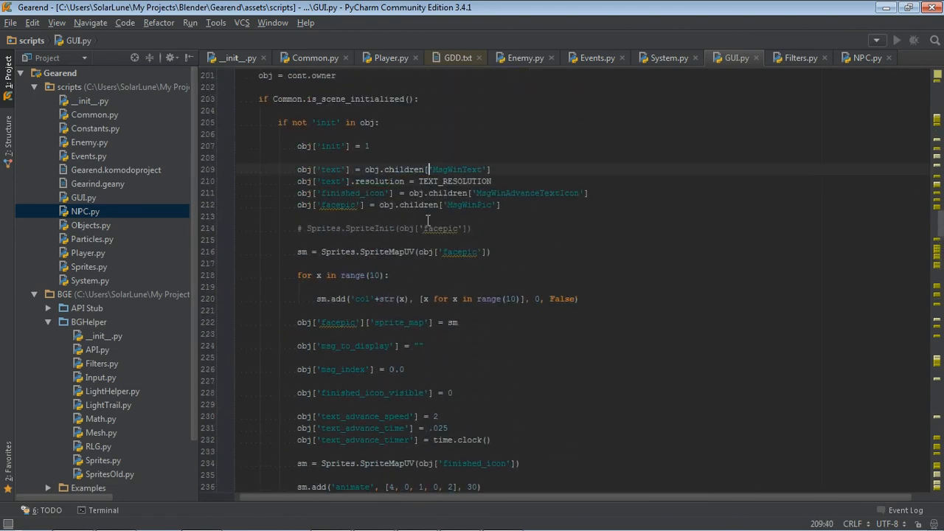
scroll(down, 3)
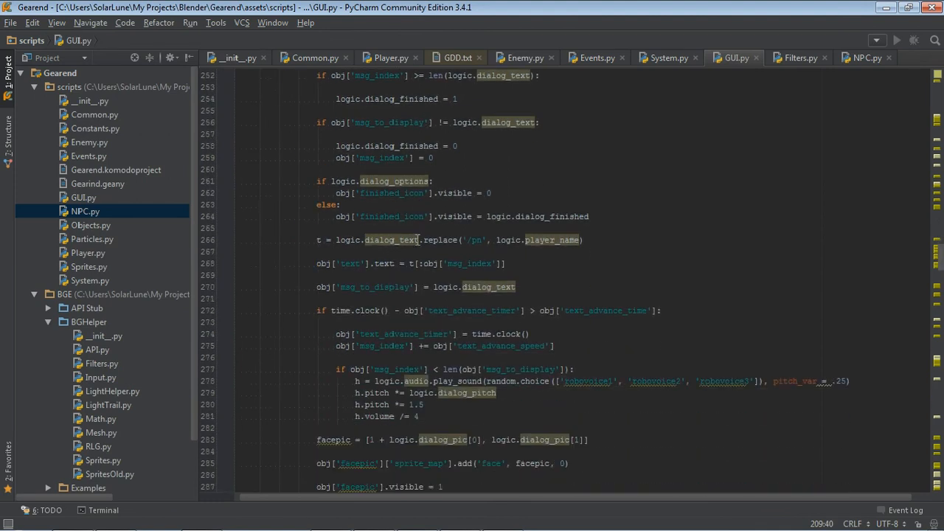
mouse_move(490, 286)
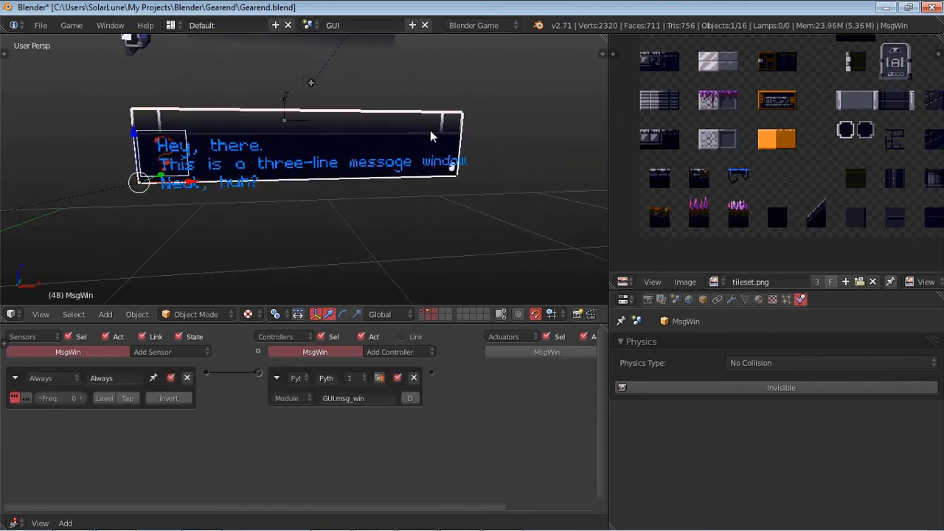
Put the MsgWin mesh into Edit Mode to show its nine-part UV layout.
key(Tab)
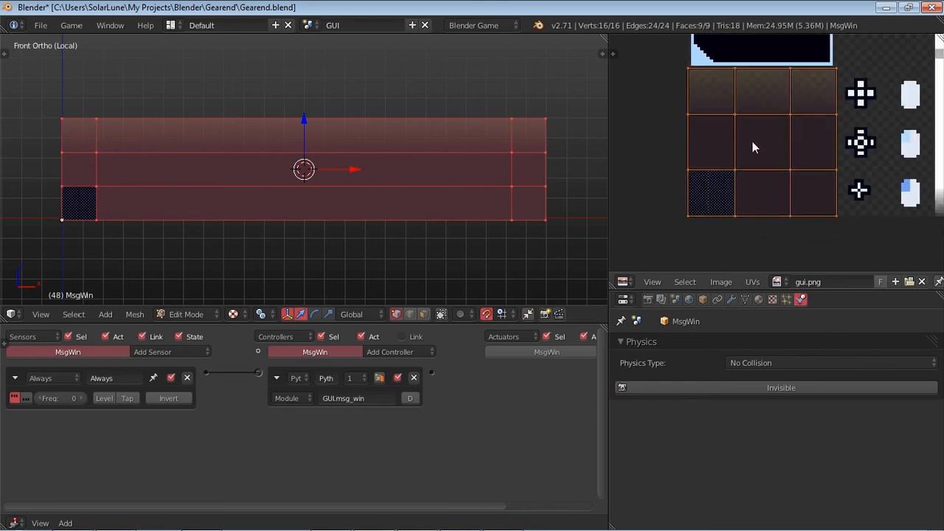
mouse_move(720, 214)
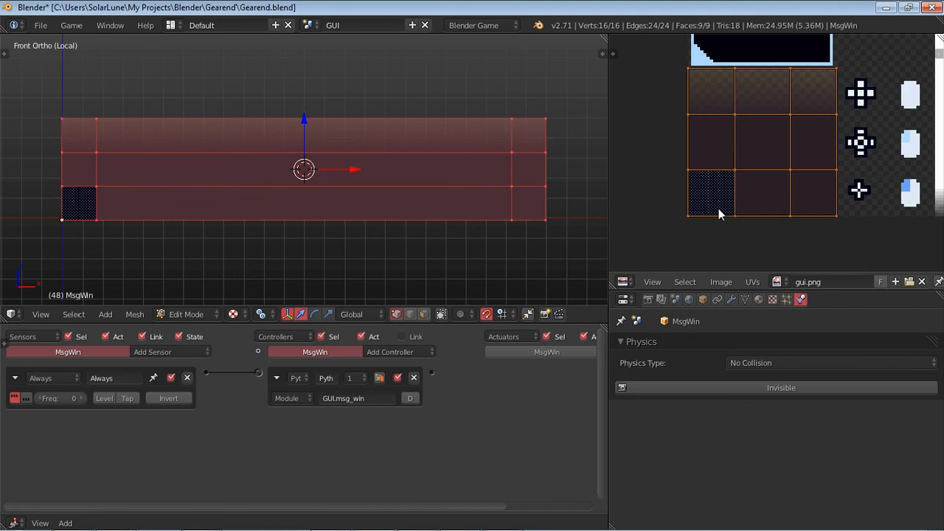